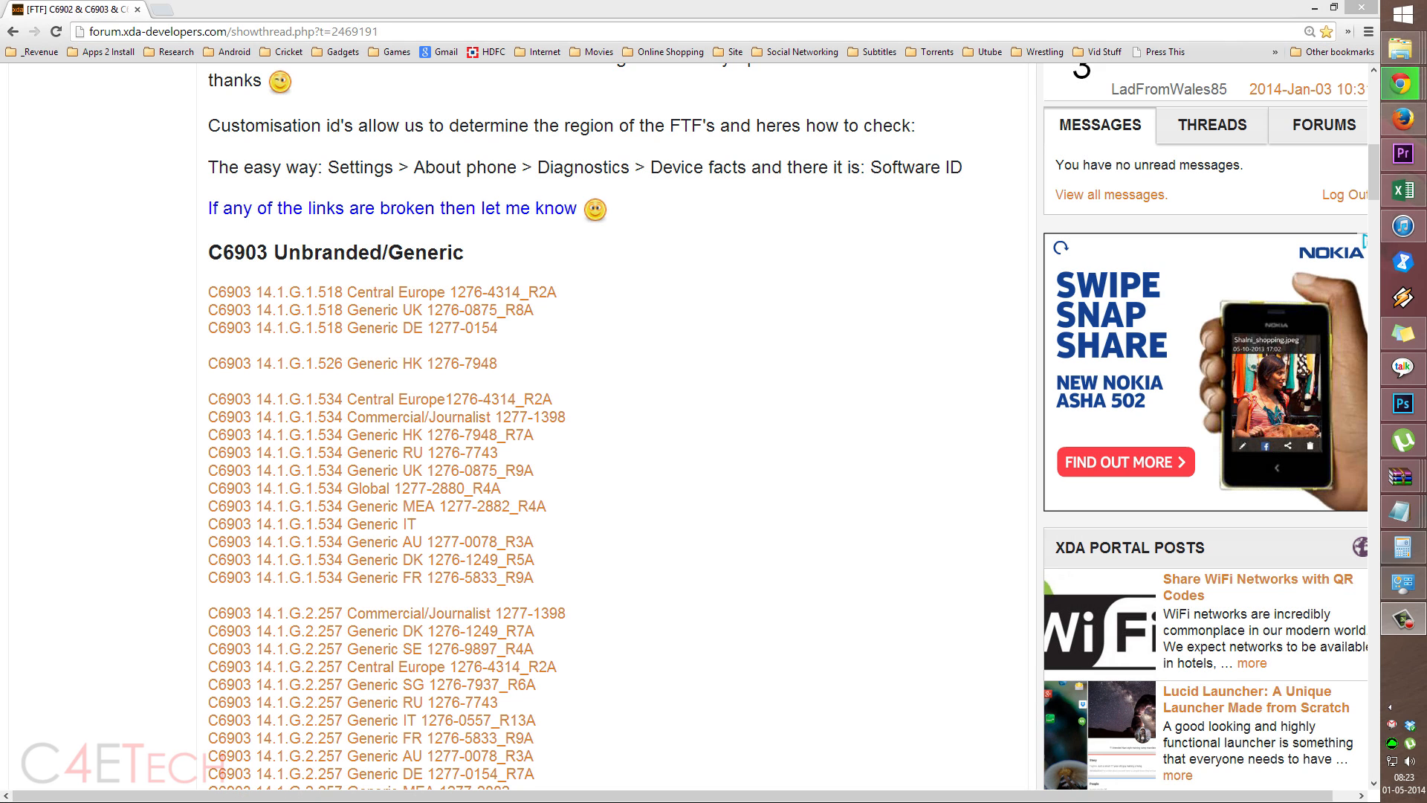
{"action": "mouse_move", "coordinate": [649, 240]}
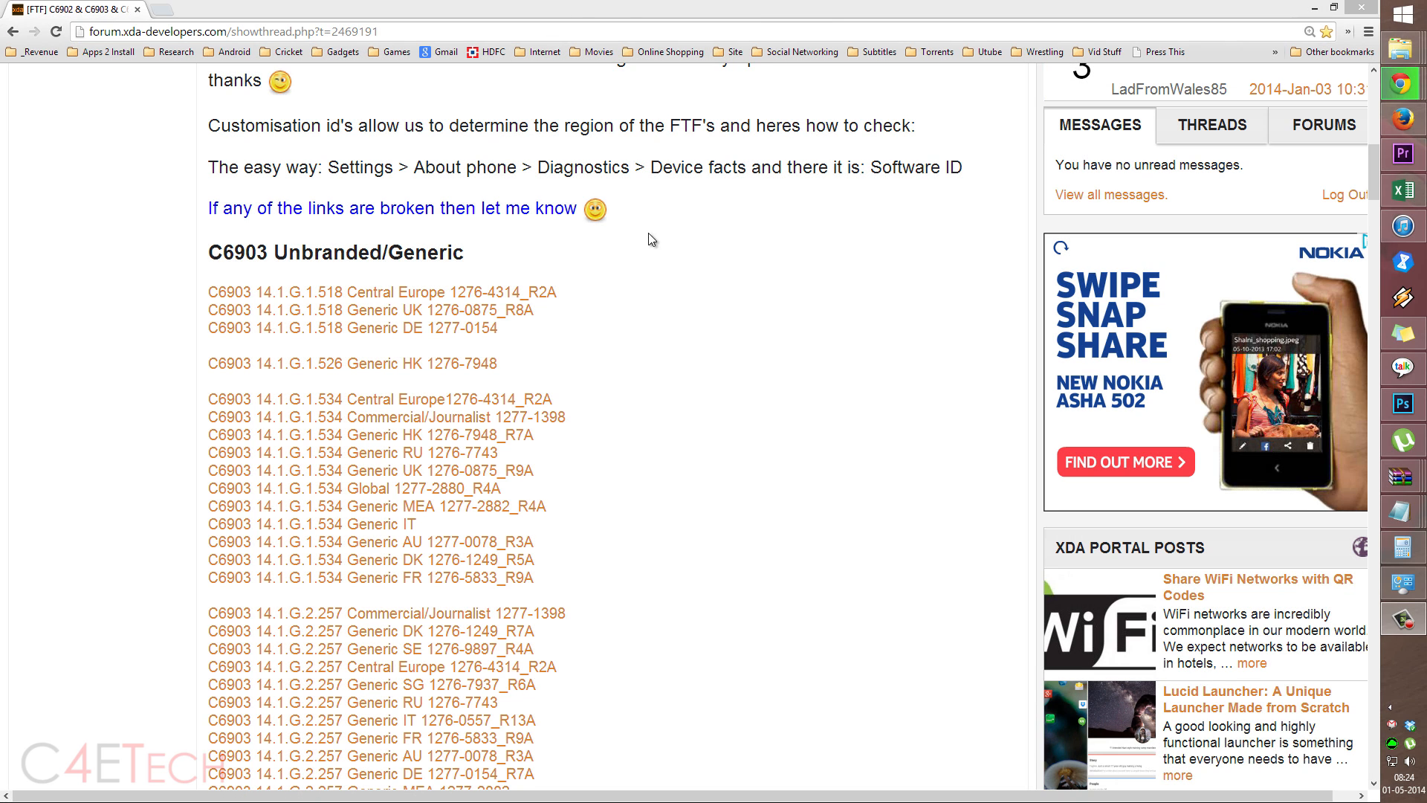
{"action": "mouse_move", "coordinate": [382, 202]}
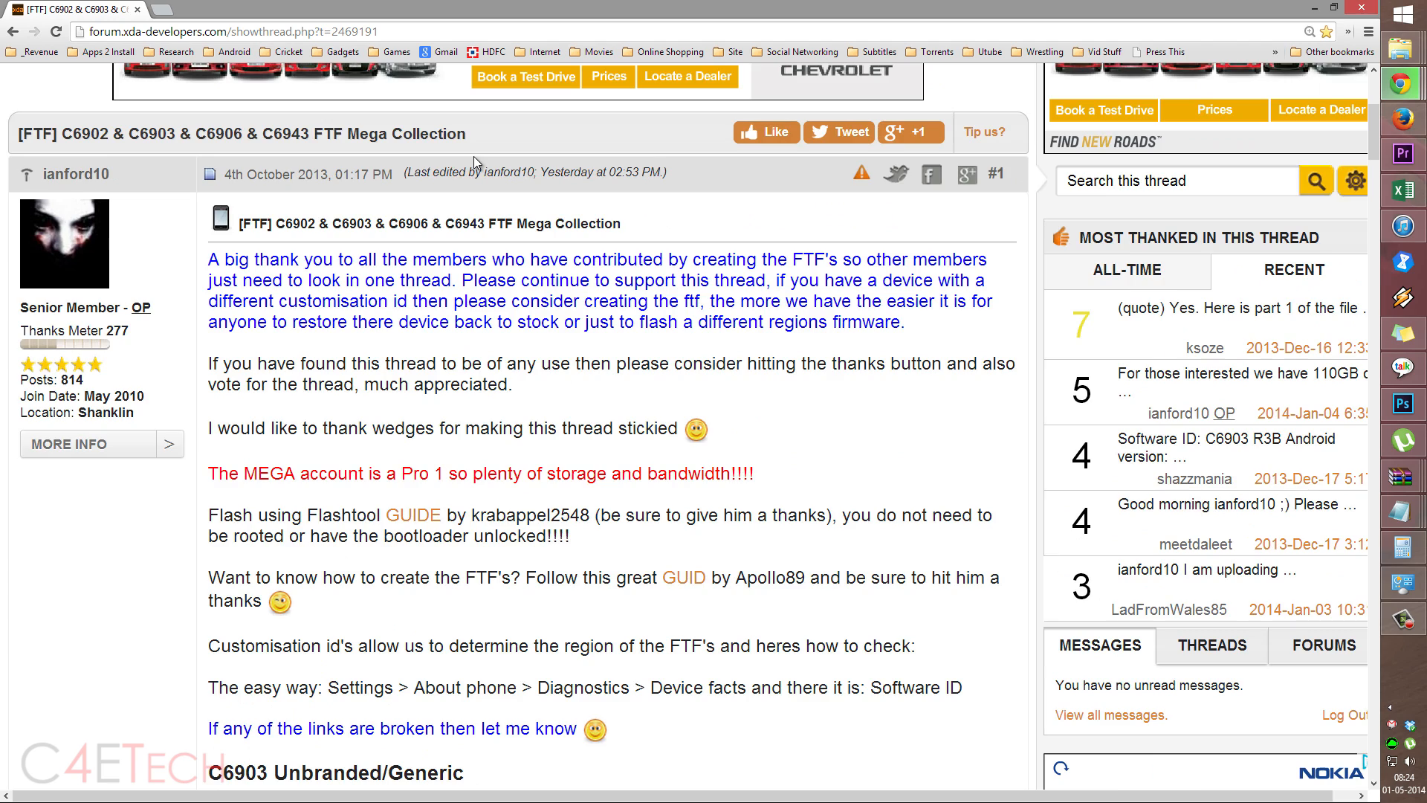
Scroll through the XDA FTF Mega Collection lists for C6903, C6906, C6902 and C6943
{"action": "scroll", "scroll_direction": "down", "scroll_amount": 3}
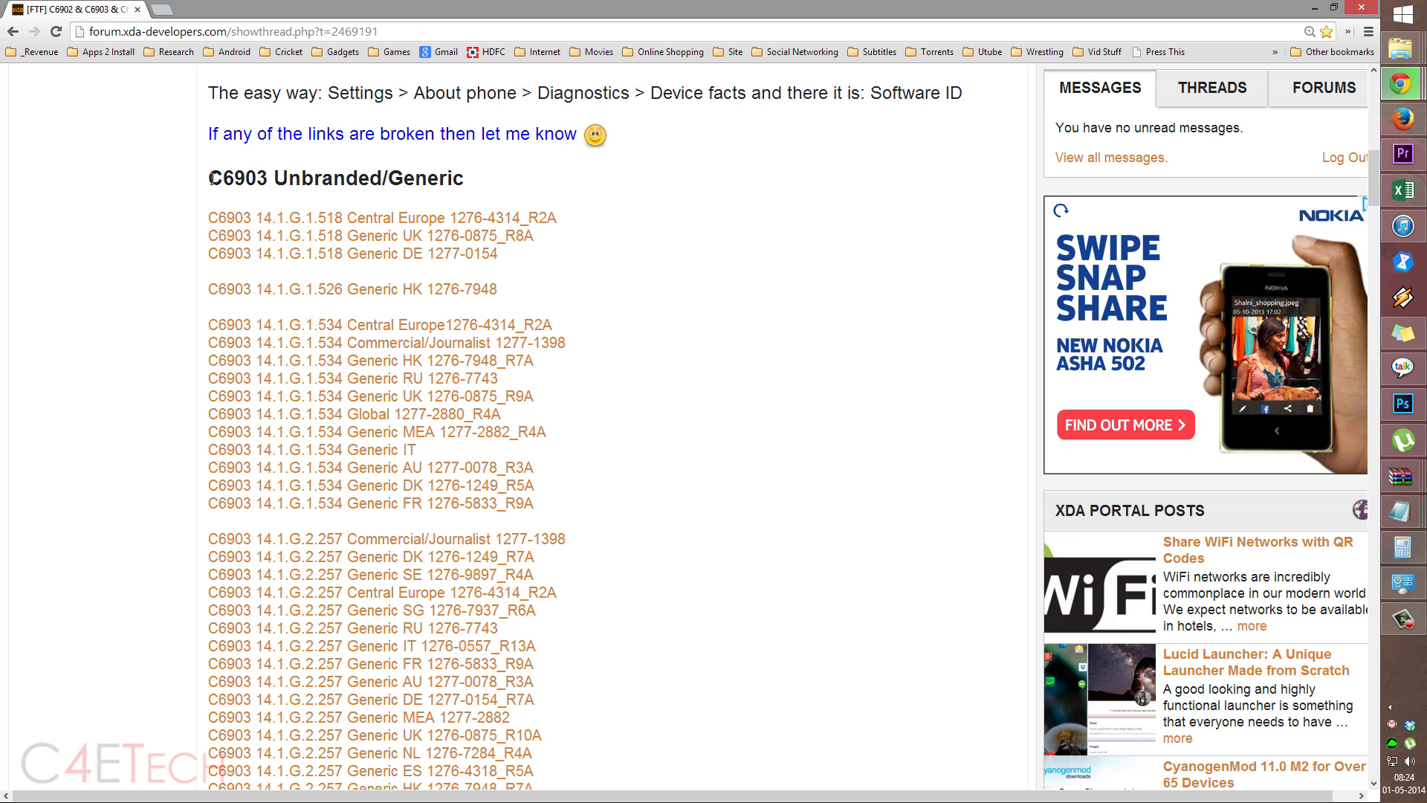
{"action": "scroll", "scroll_direction": "down", "scroll_amount": 3}
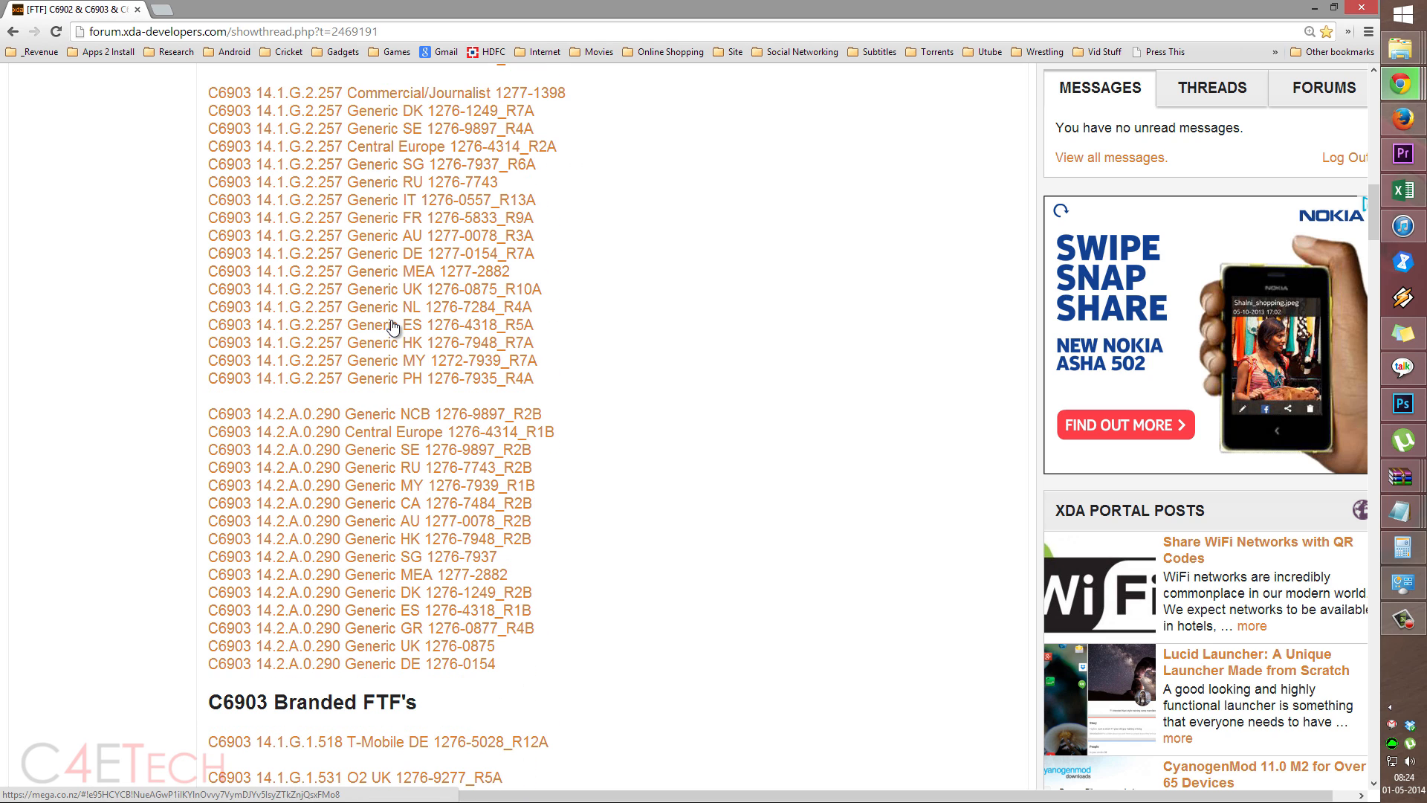
{"action": "scroll", "scroll_direction": "down", "scroll_amount": 3}
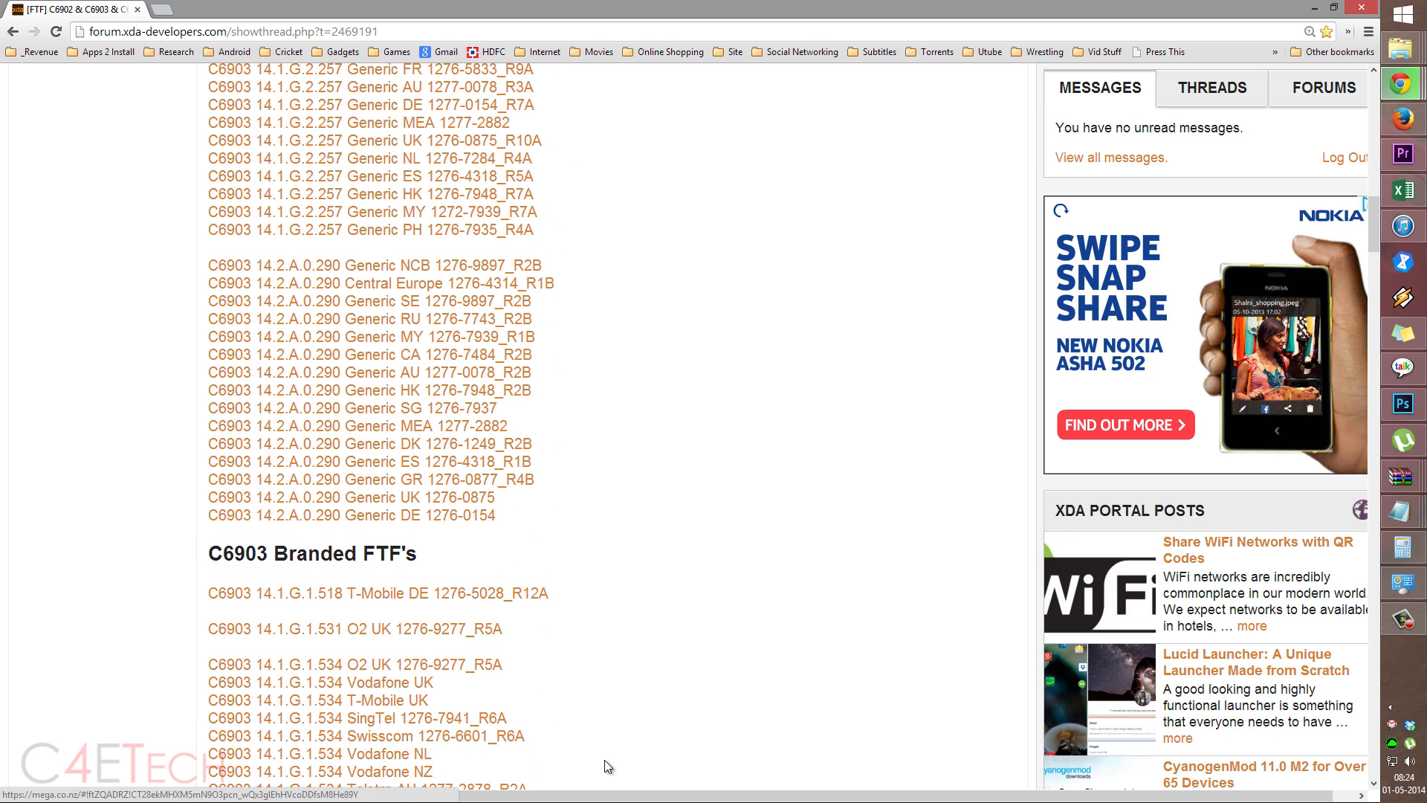
{"action": "scroll", "scroll_direction": "down", "scroll_amount": 3}
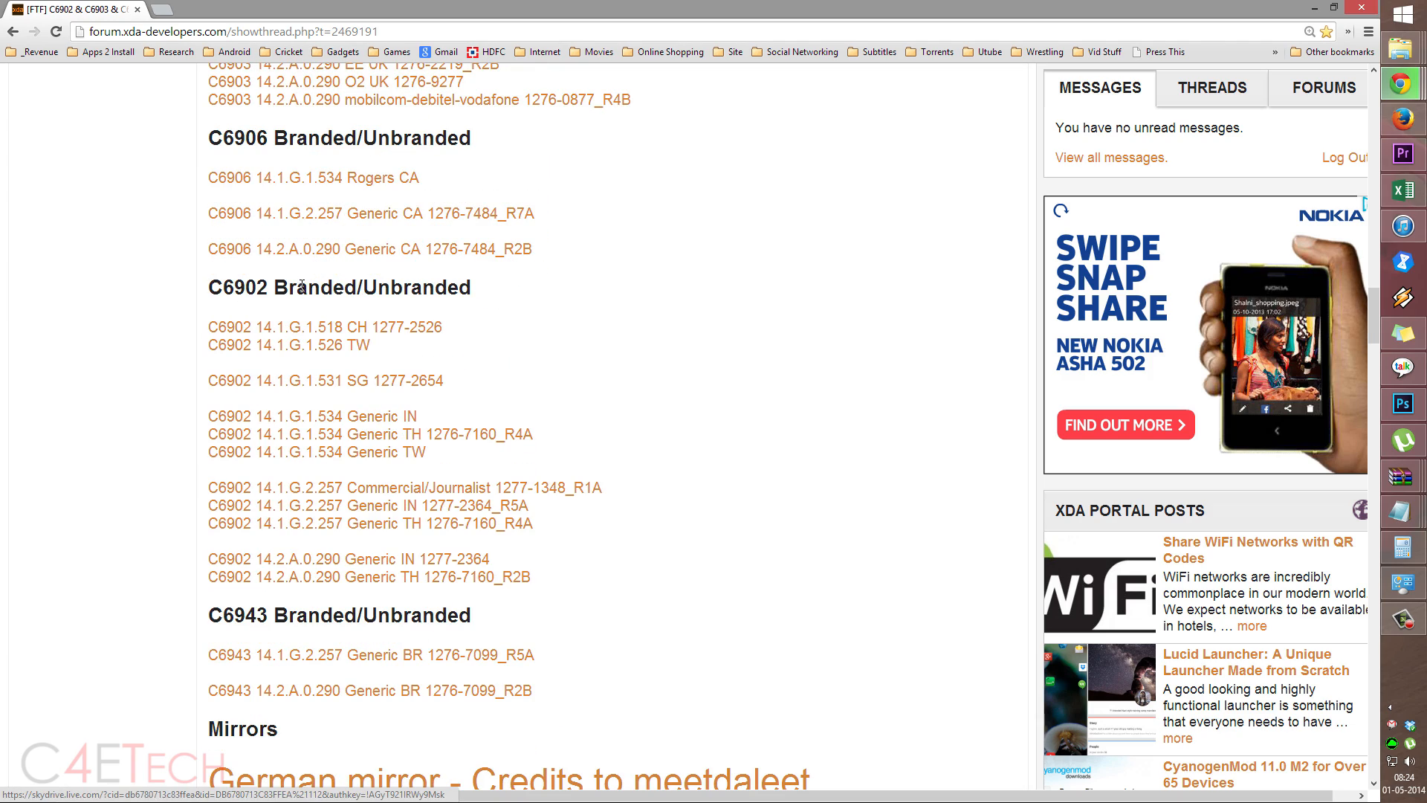
{"action": "scroll", "scroll_direction": "down", "scroll_amount": 3}
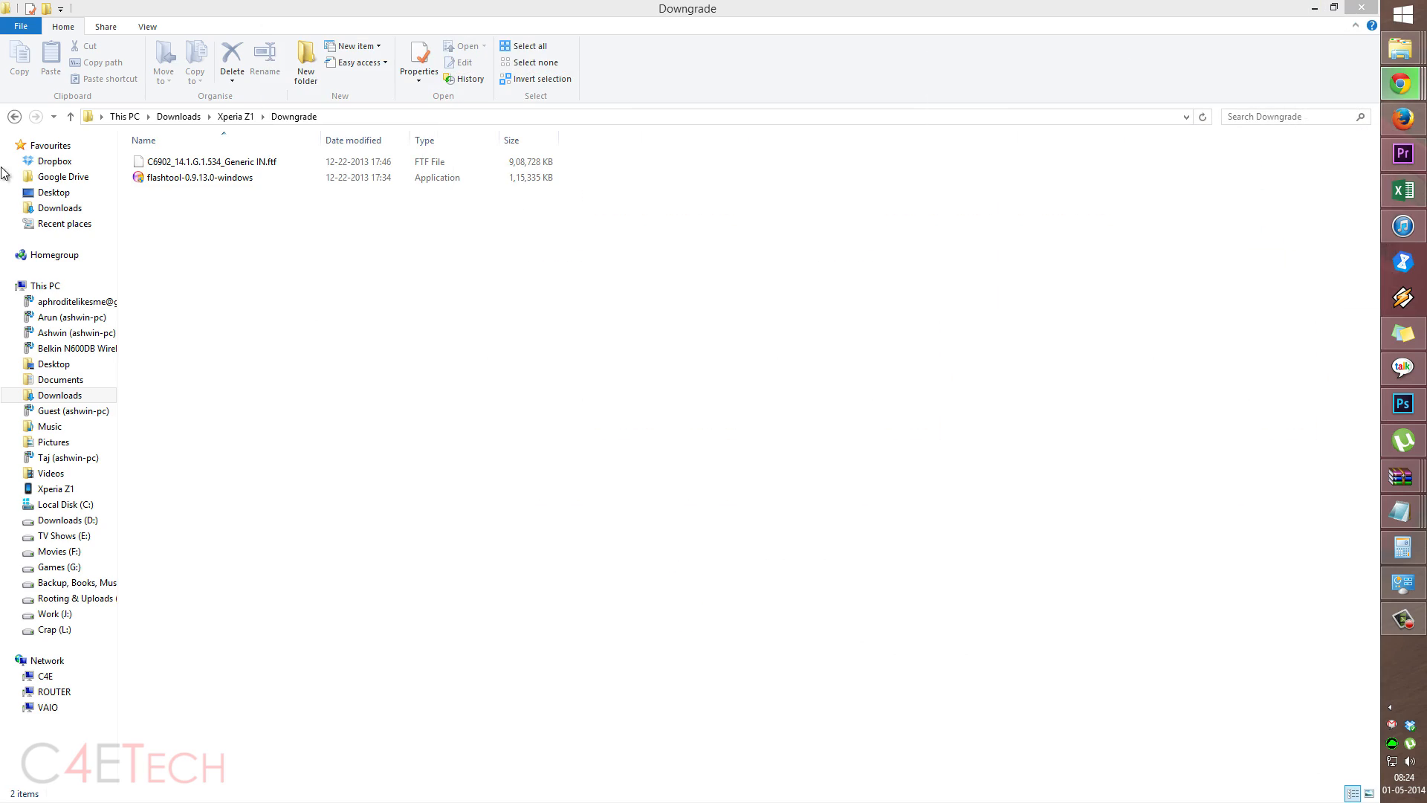
Run flashtool-0.9.13.0-windows as administrator and install Flashtool into the default Start Menu folder
{"action": "left_click", "coordinate": [200, 177]}
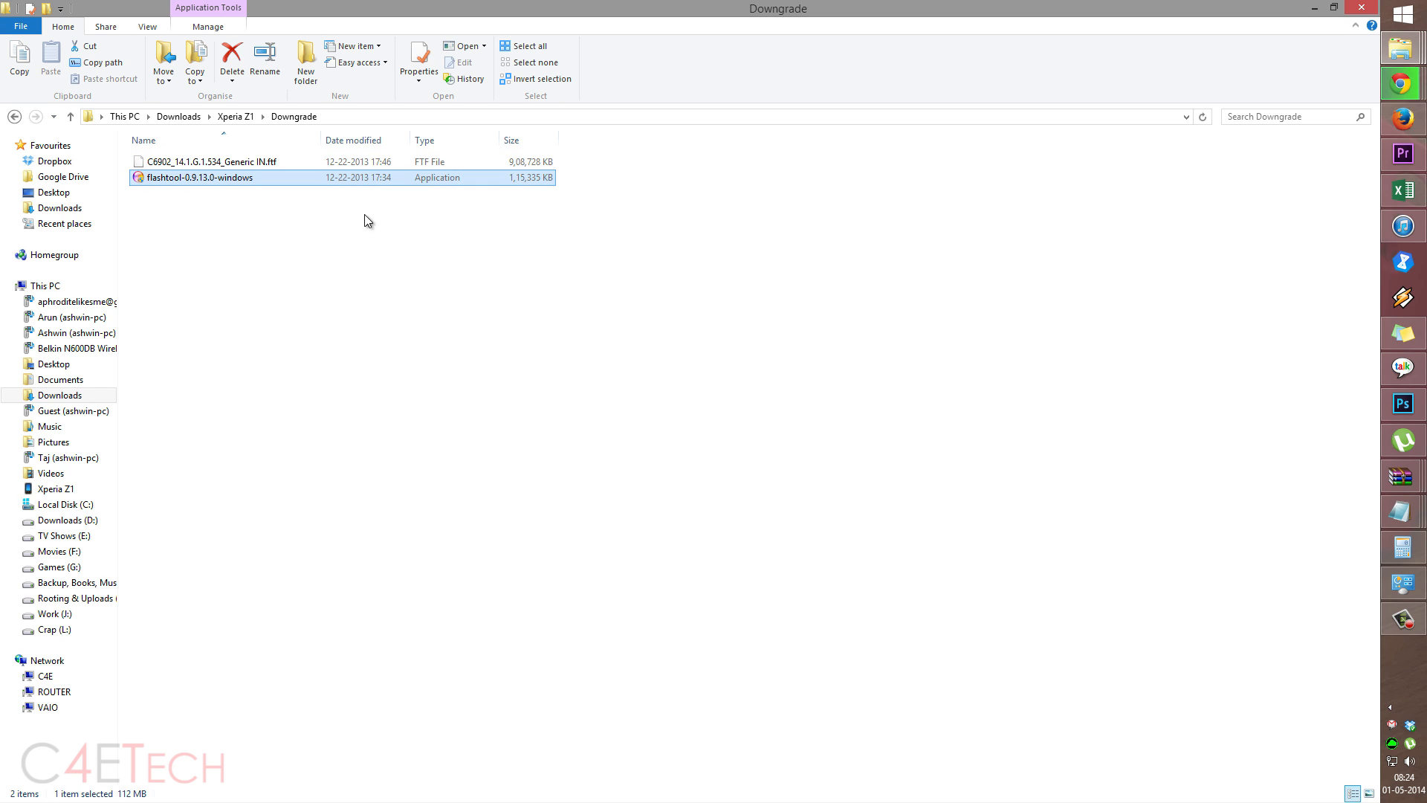
{"action": "left_click", "coordinate": [211, 162]}
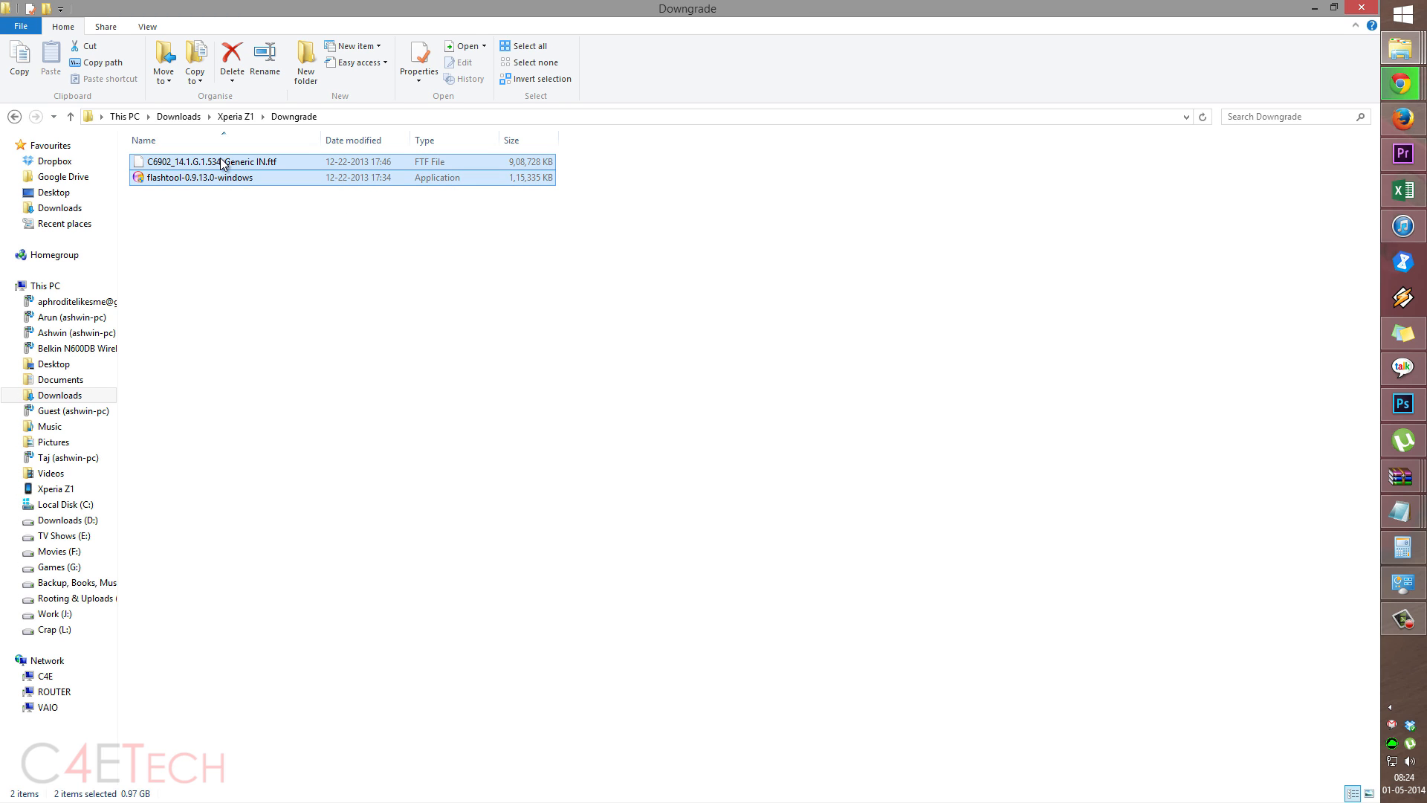
{"action": "left_click", "coordinate": [199, 177]}
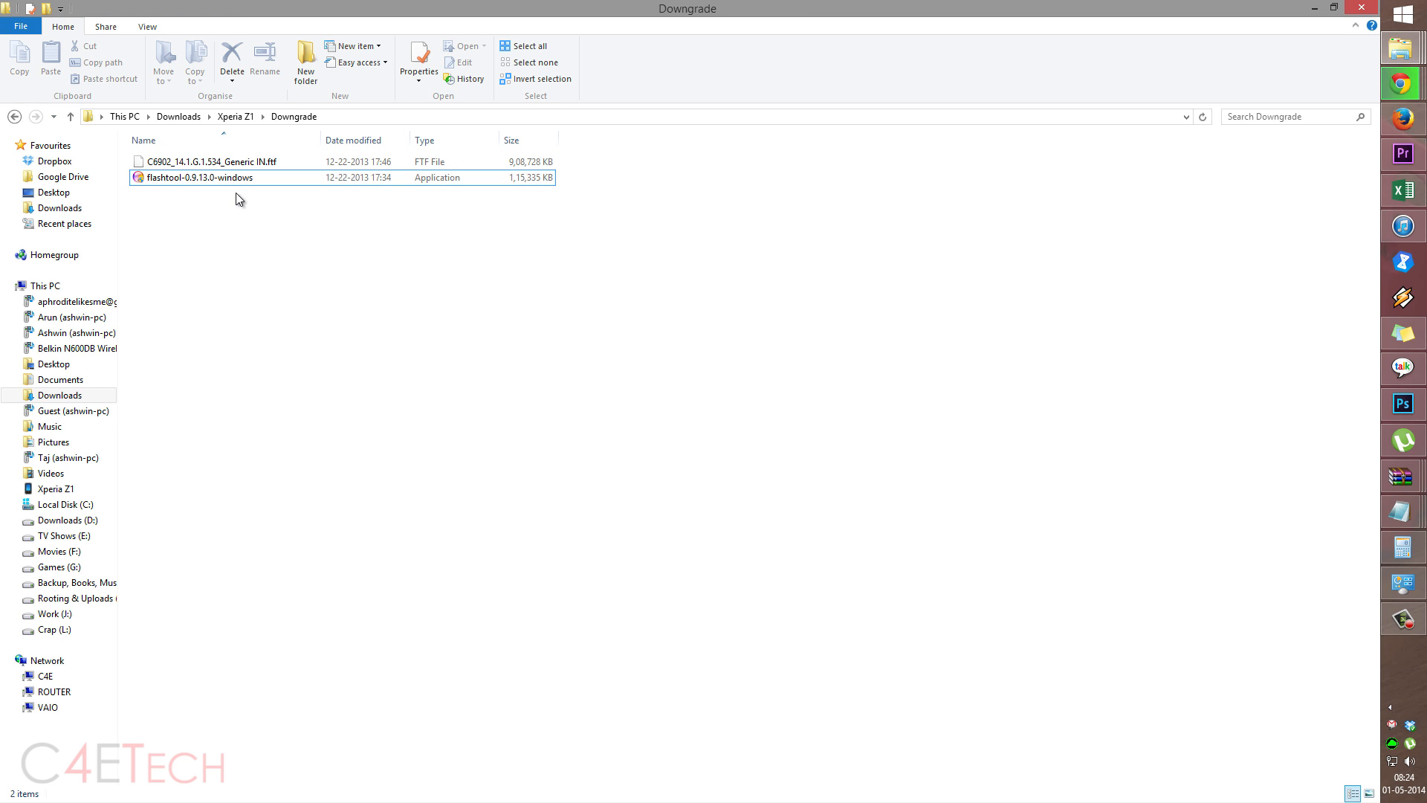
{"action": "right_click", "coordinate": [198, 177]}
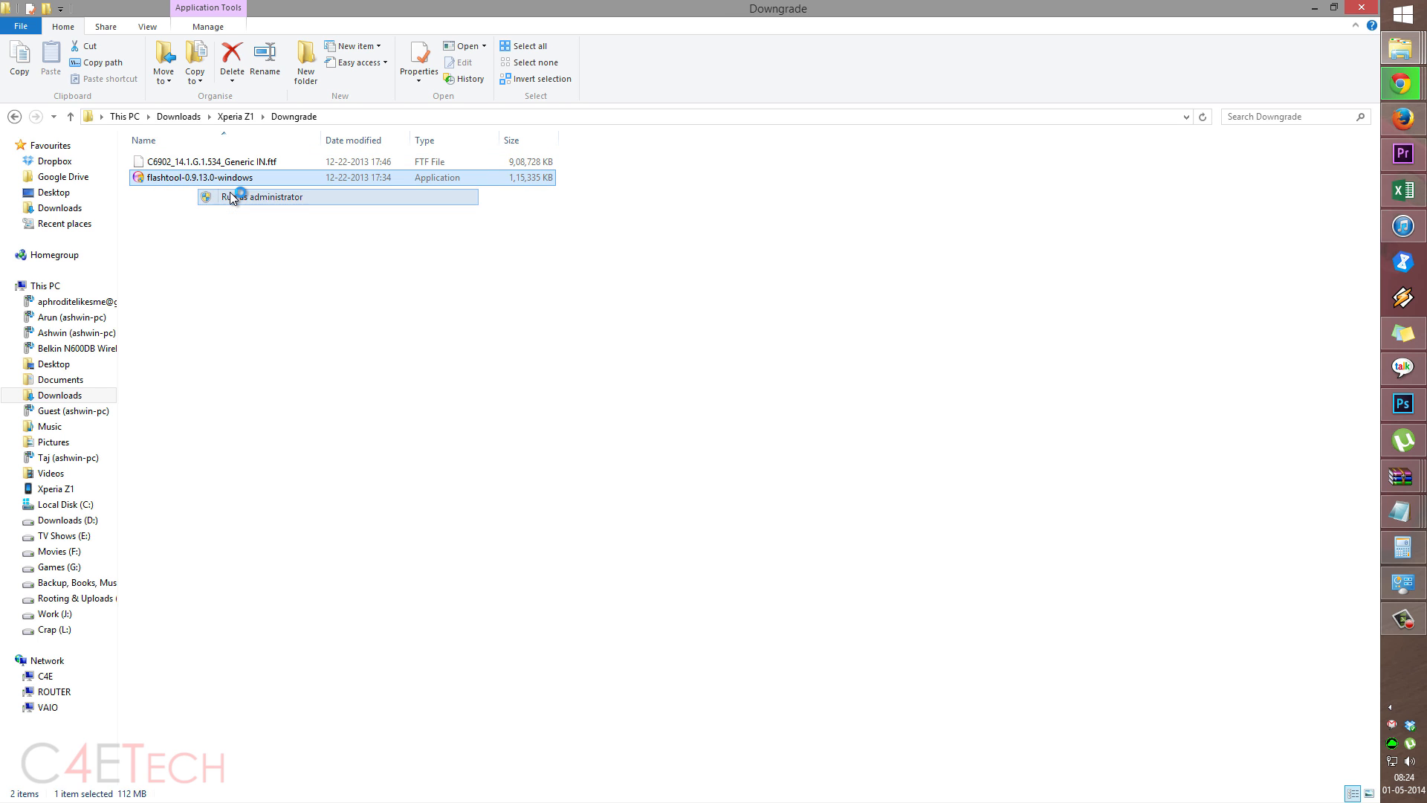
{"action": "left_click", "coordinate": [263, 197]}
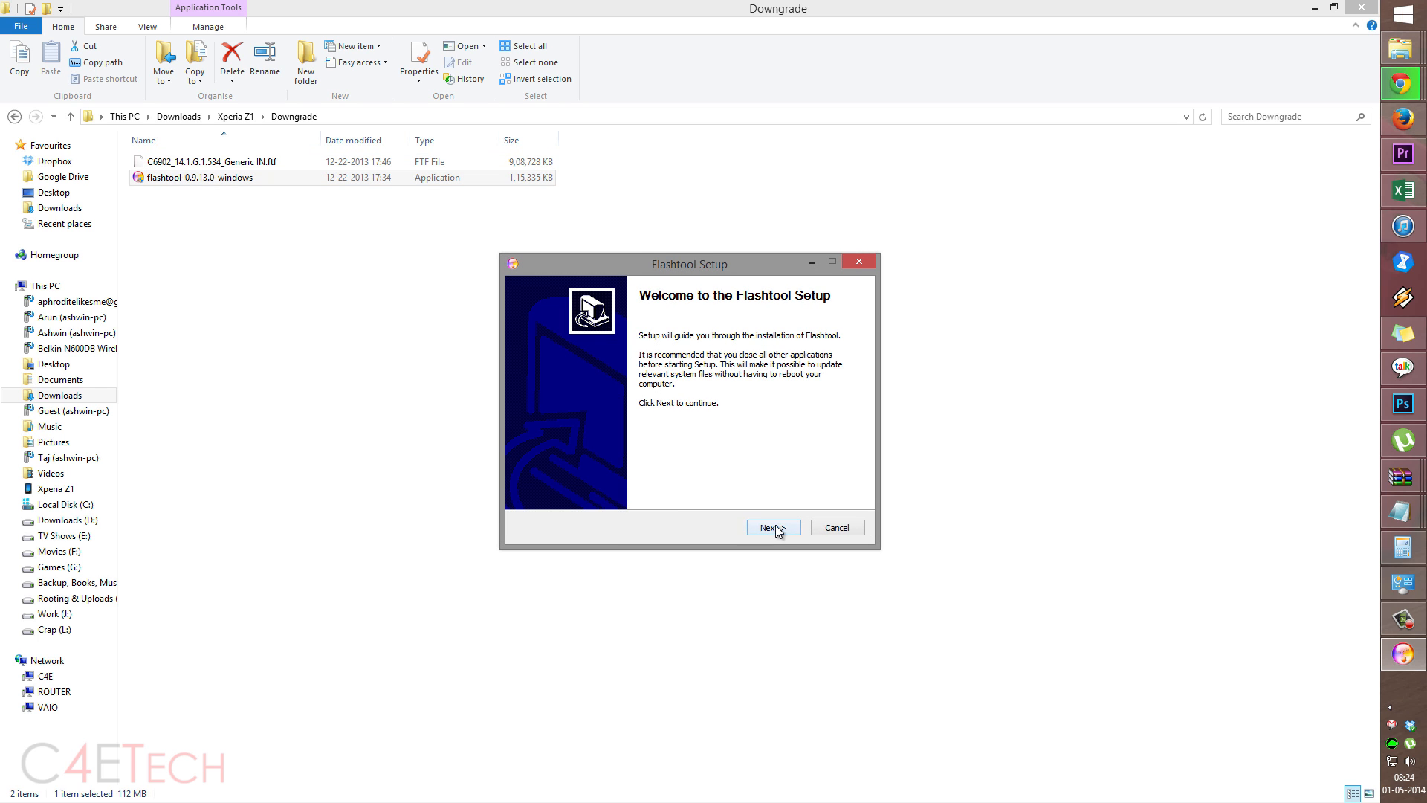
{"action": "left_click", "coordinate": [772, 528]}
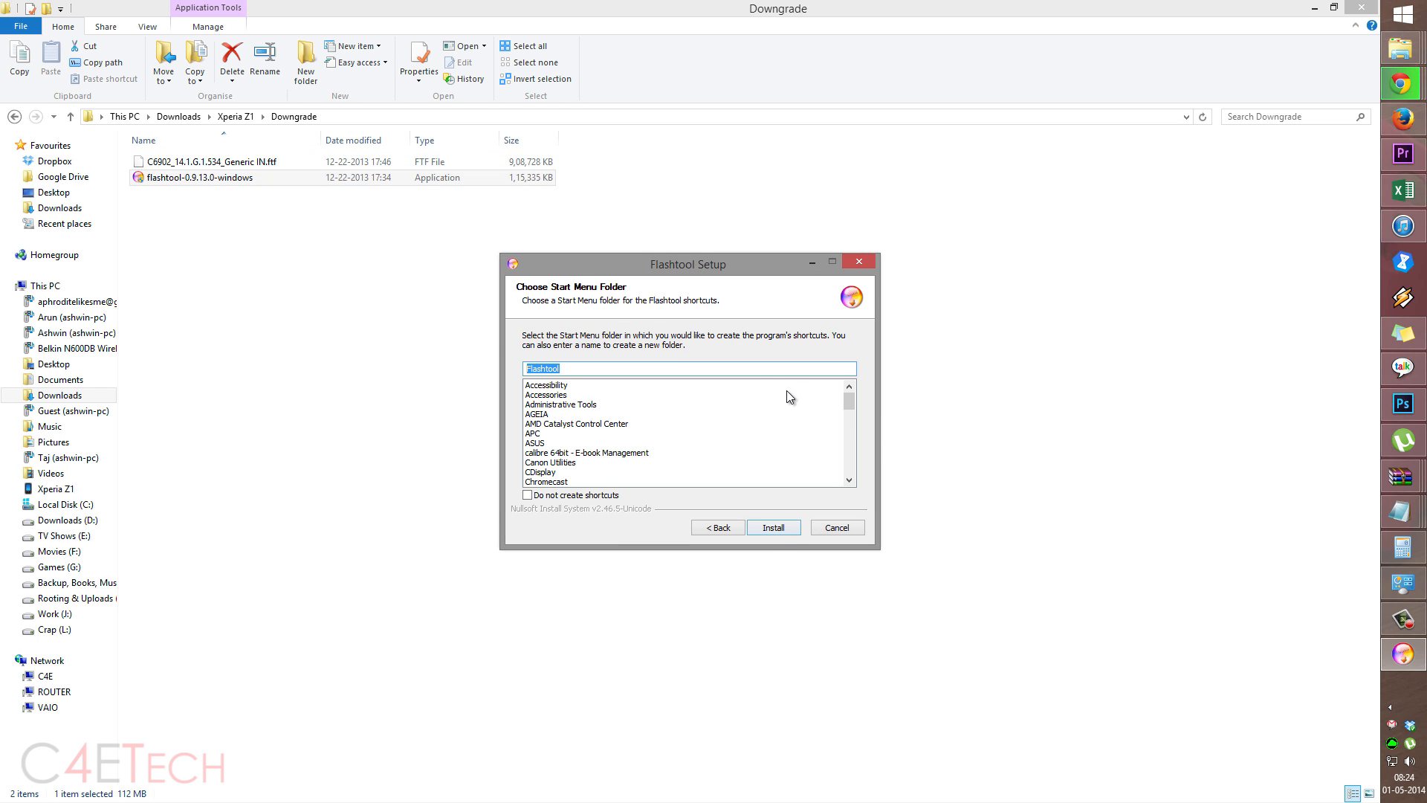
{"action": "left_click", "coordinate": [773, 527]}
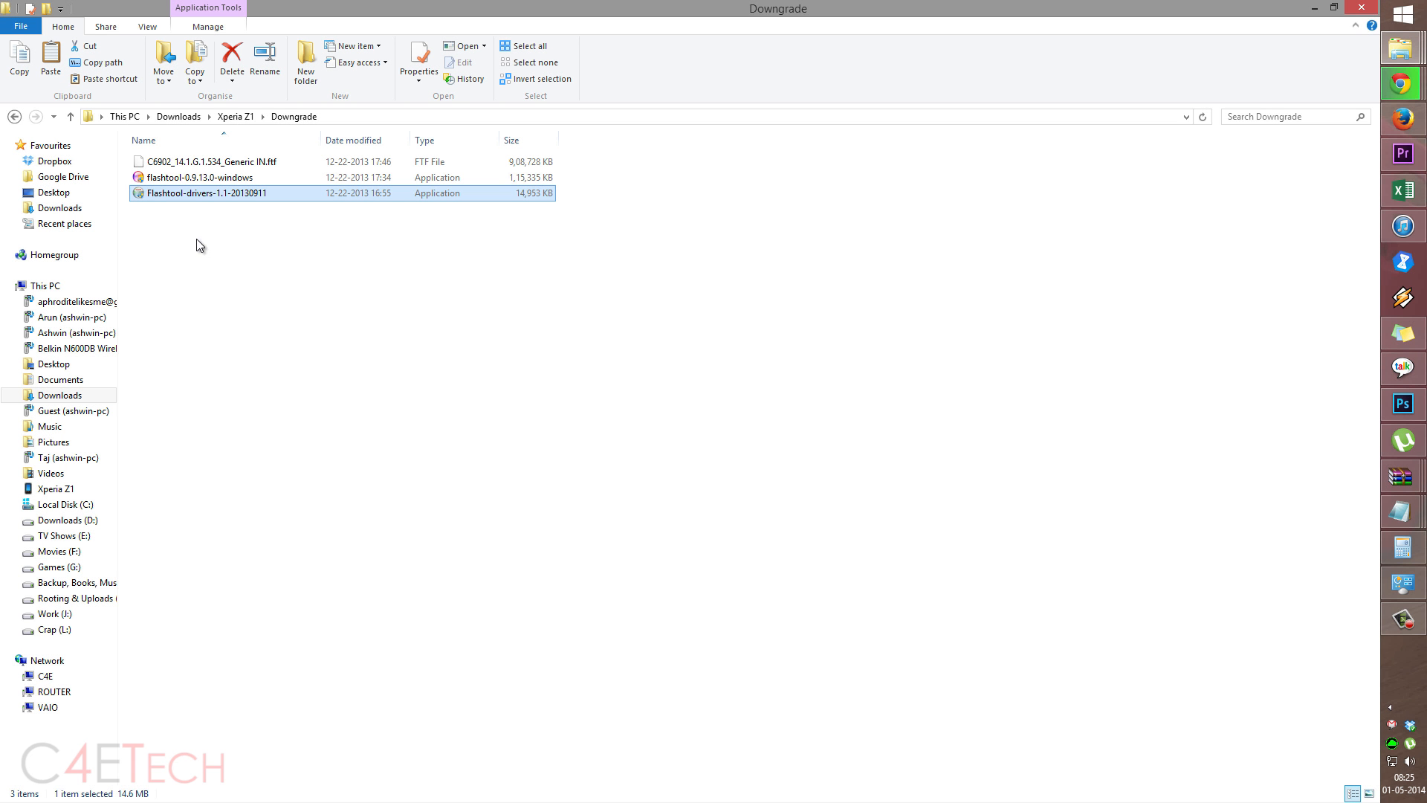
{"action": "mouse_move", "coordinate": [243, 244]}
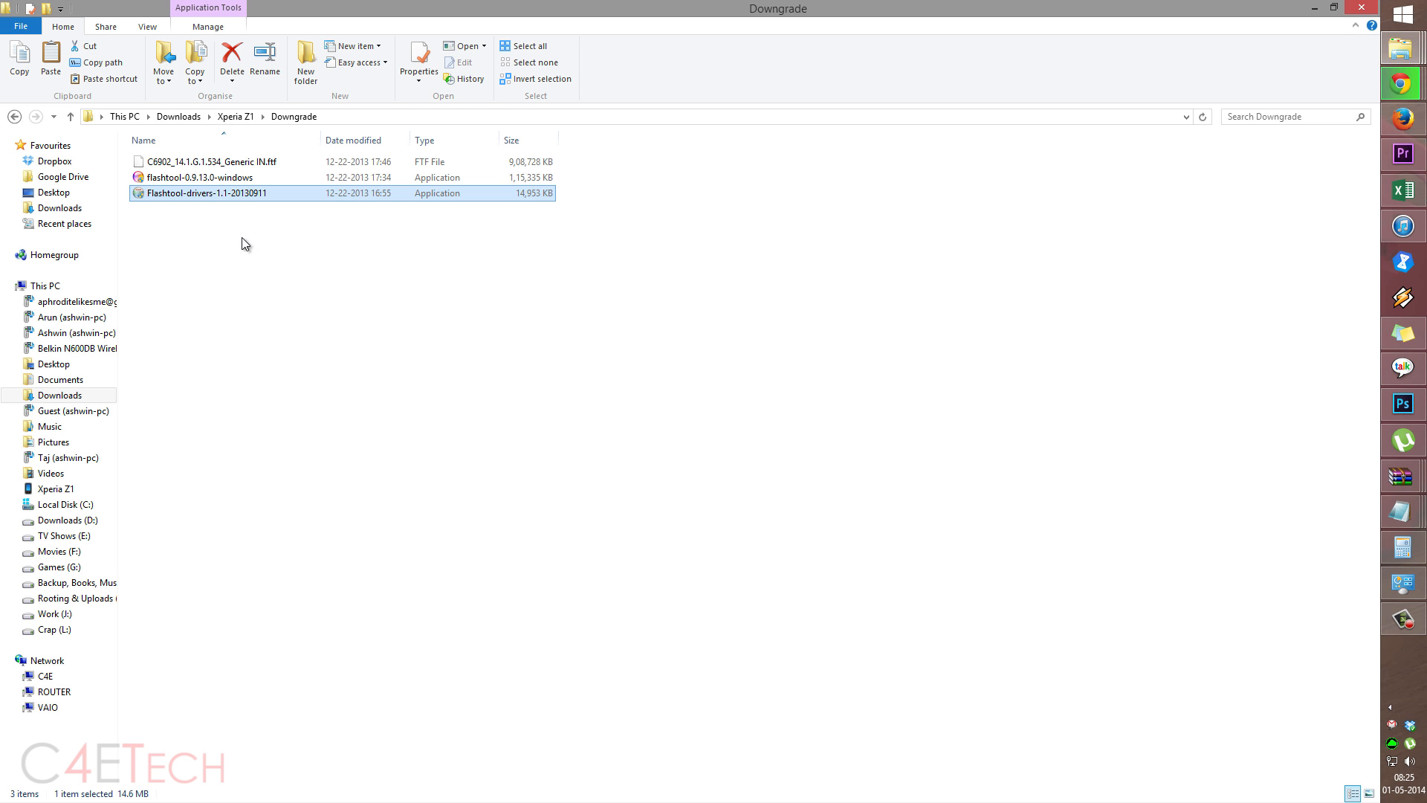
Install Flashtool-drivers-1.1-20130911 with the Flashmode and Fastboot drivers ticked
{"action": "double_click", "coordinate": [206, 194]}
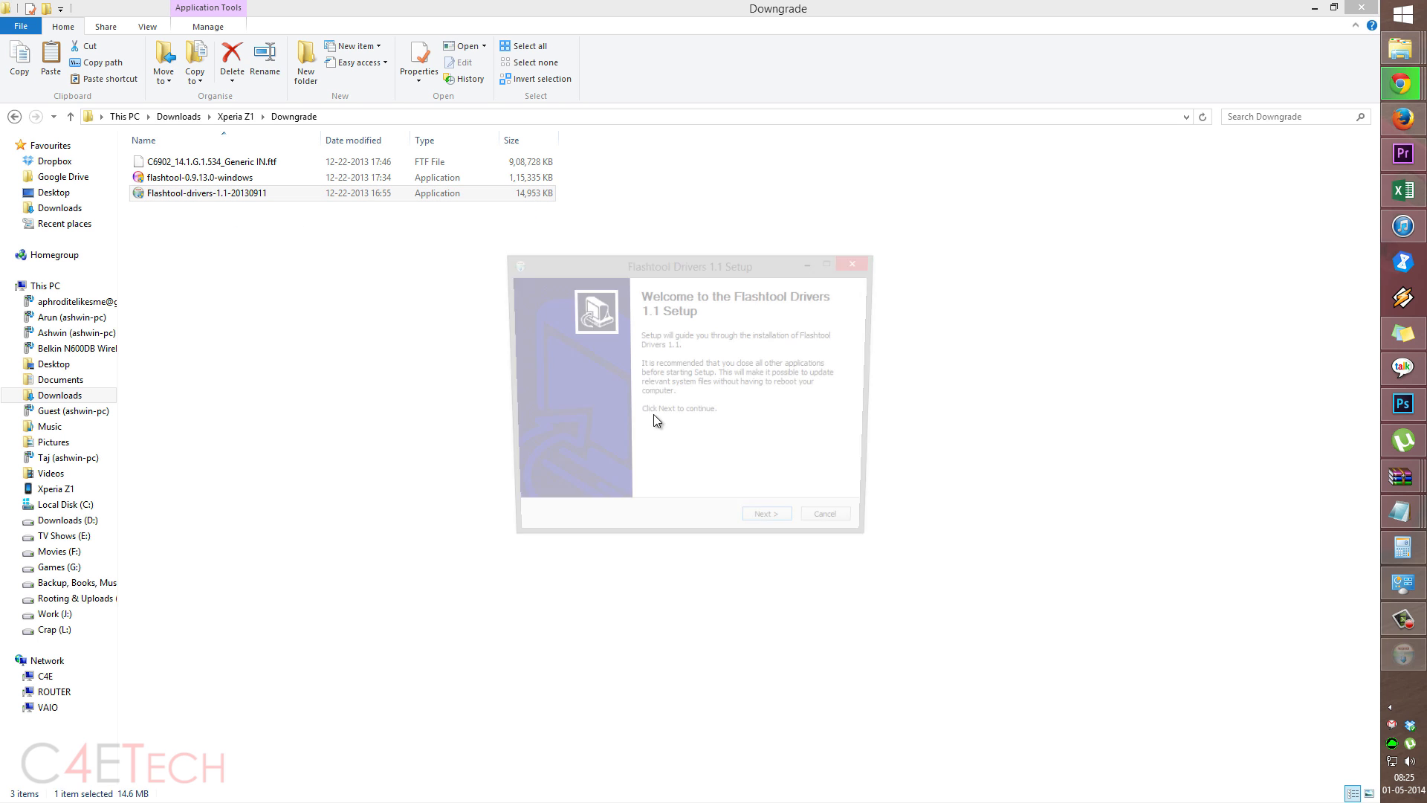
{"action": "left_click", "coordinate": [762, 514]}
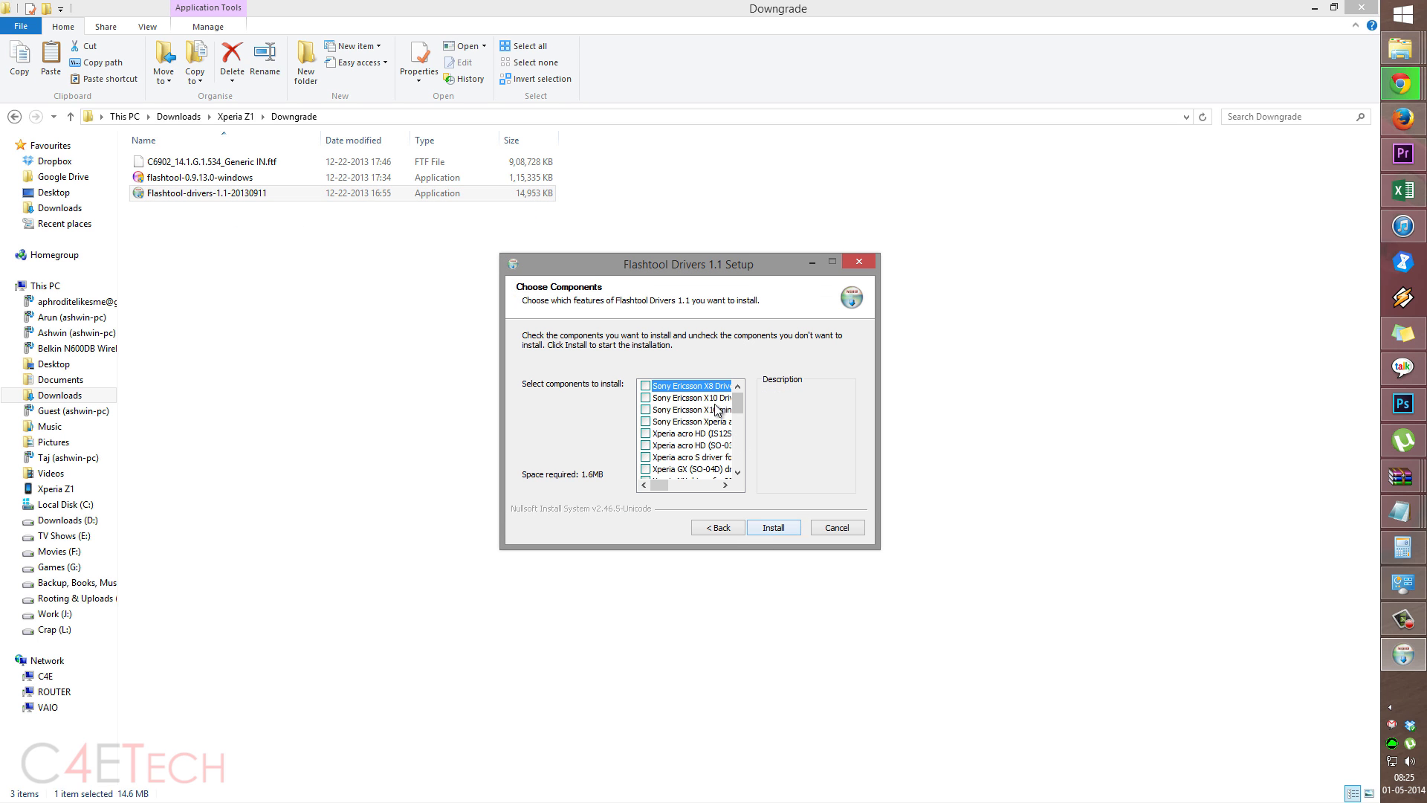
{"action": "scroll", "scroll_direction": "down", "scroll_amount": 3}
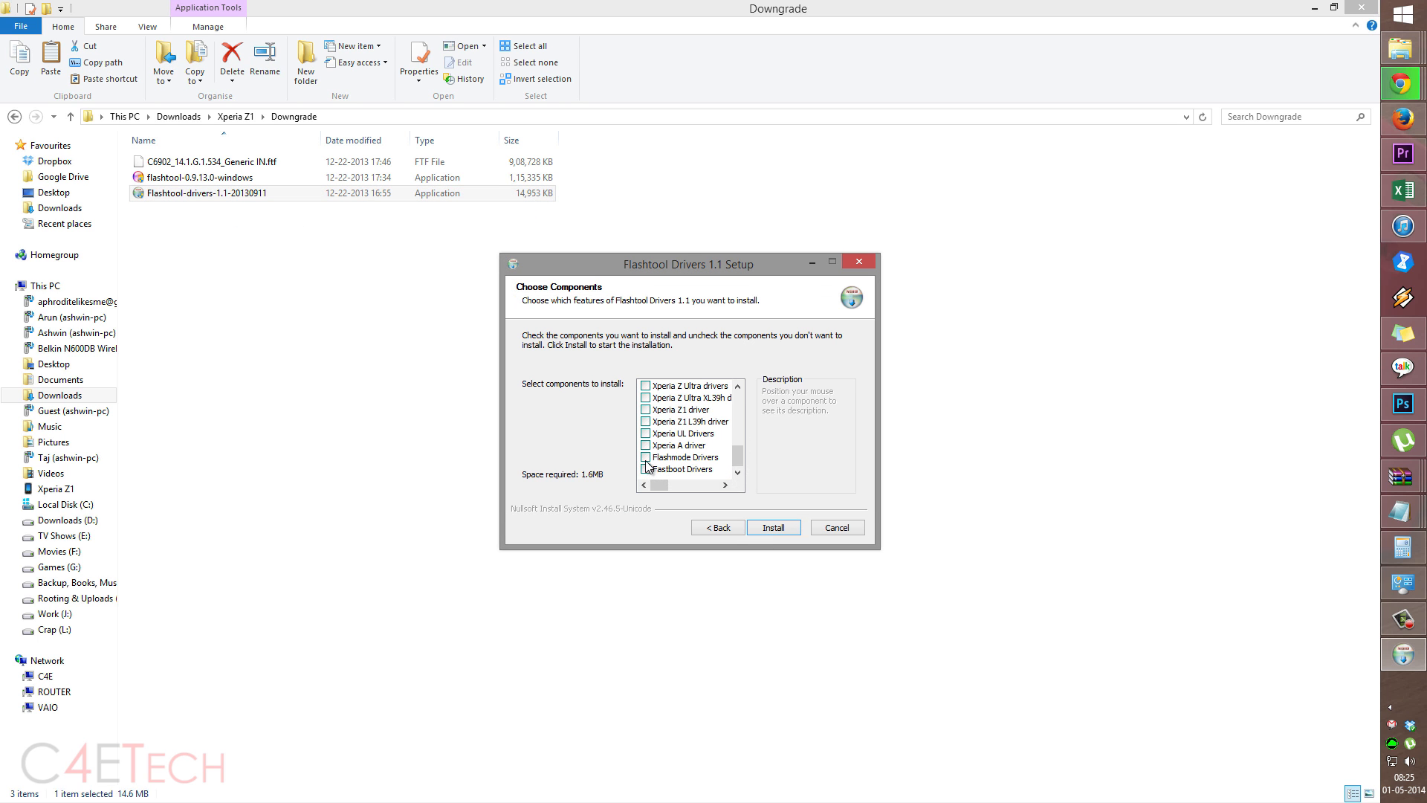
{"action": "left_click", "coordinate": [646, 469]}
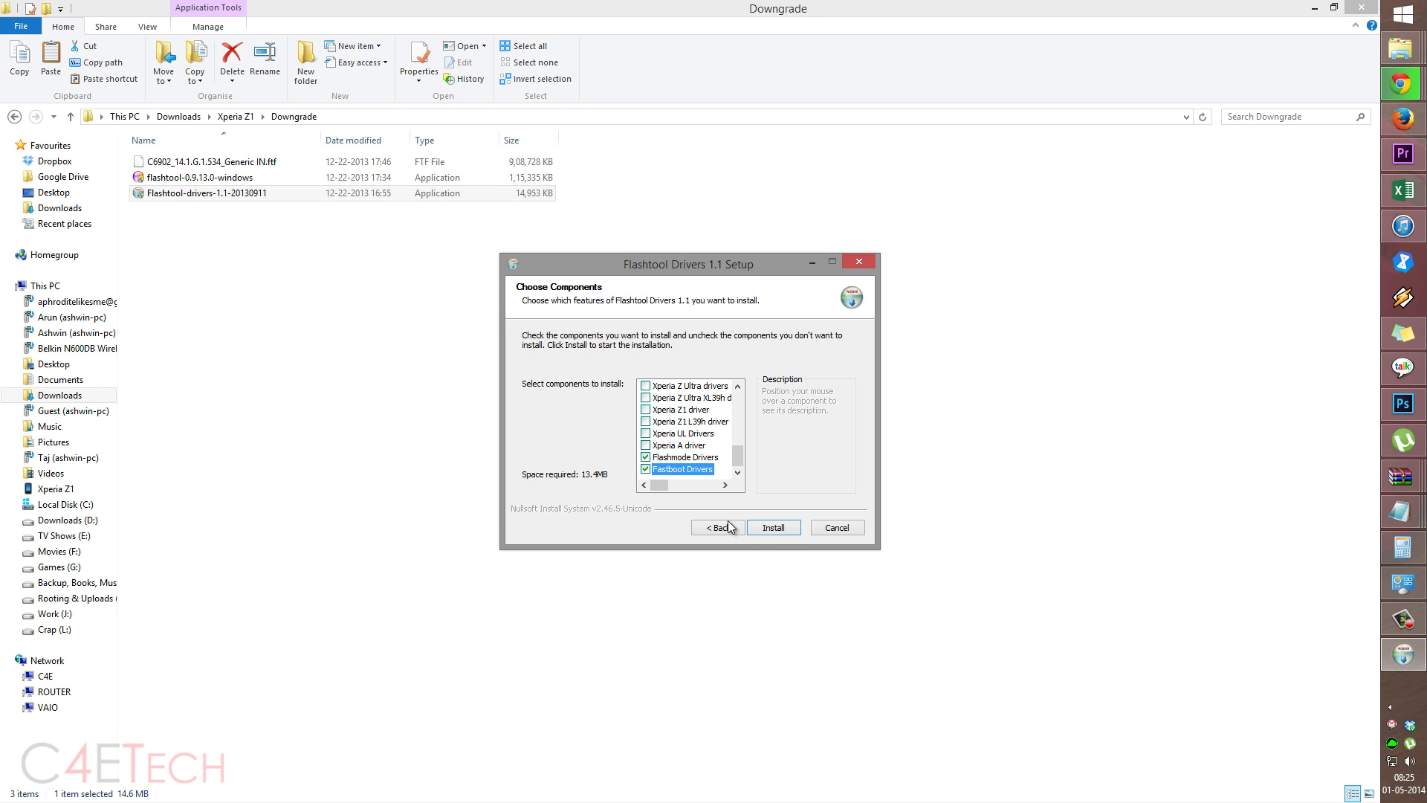
{"action": "left_click", "coordinate": [771, 527]}
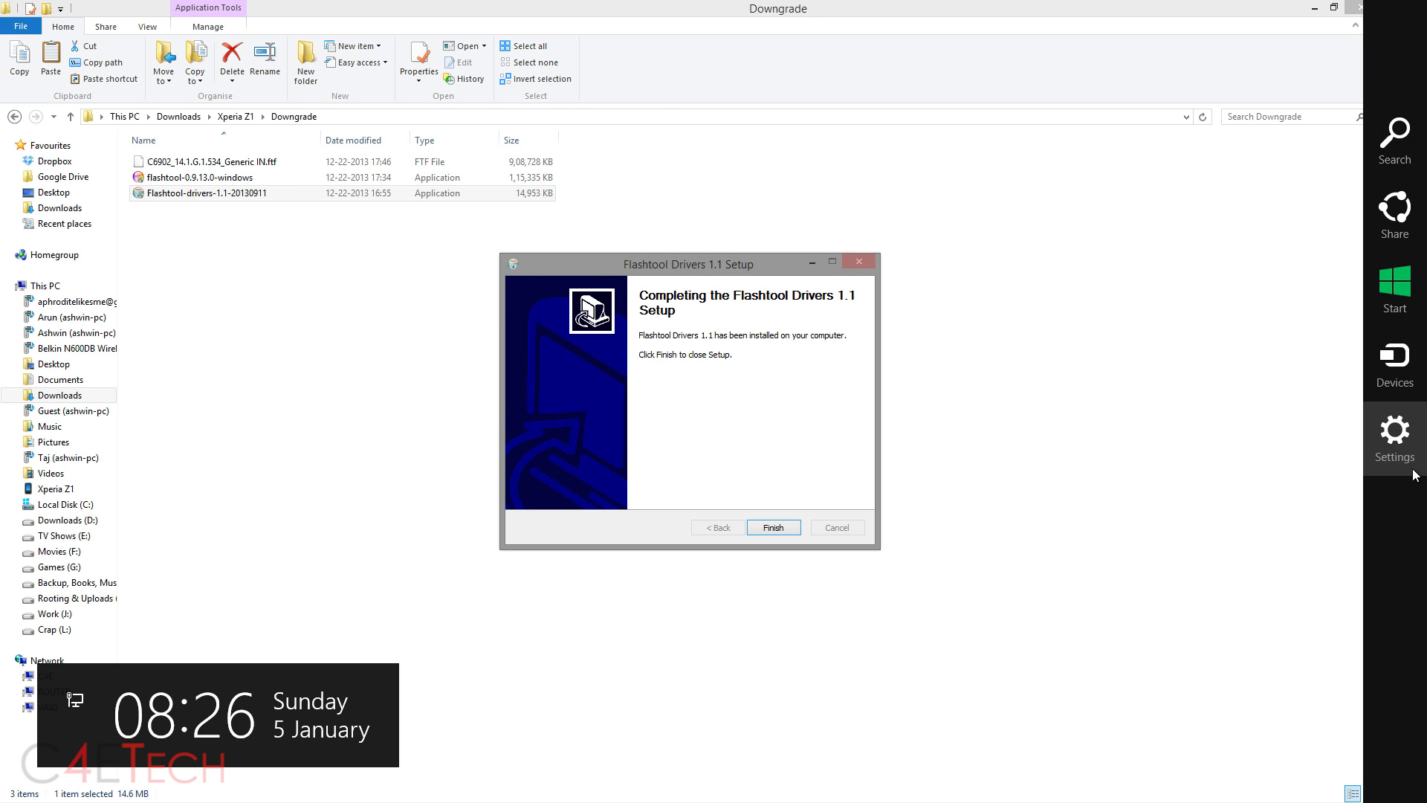
Use Recovery's Advanced start-up to restart into Startup Settings, then restart again
{"action": "left_click", "coordinate": [1393, 432]}
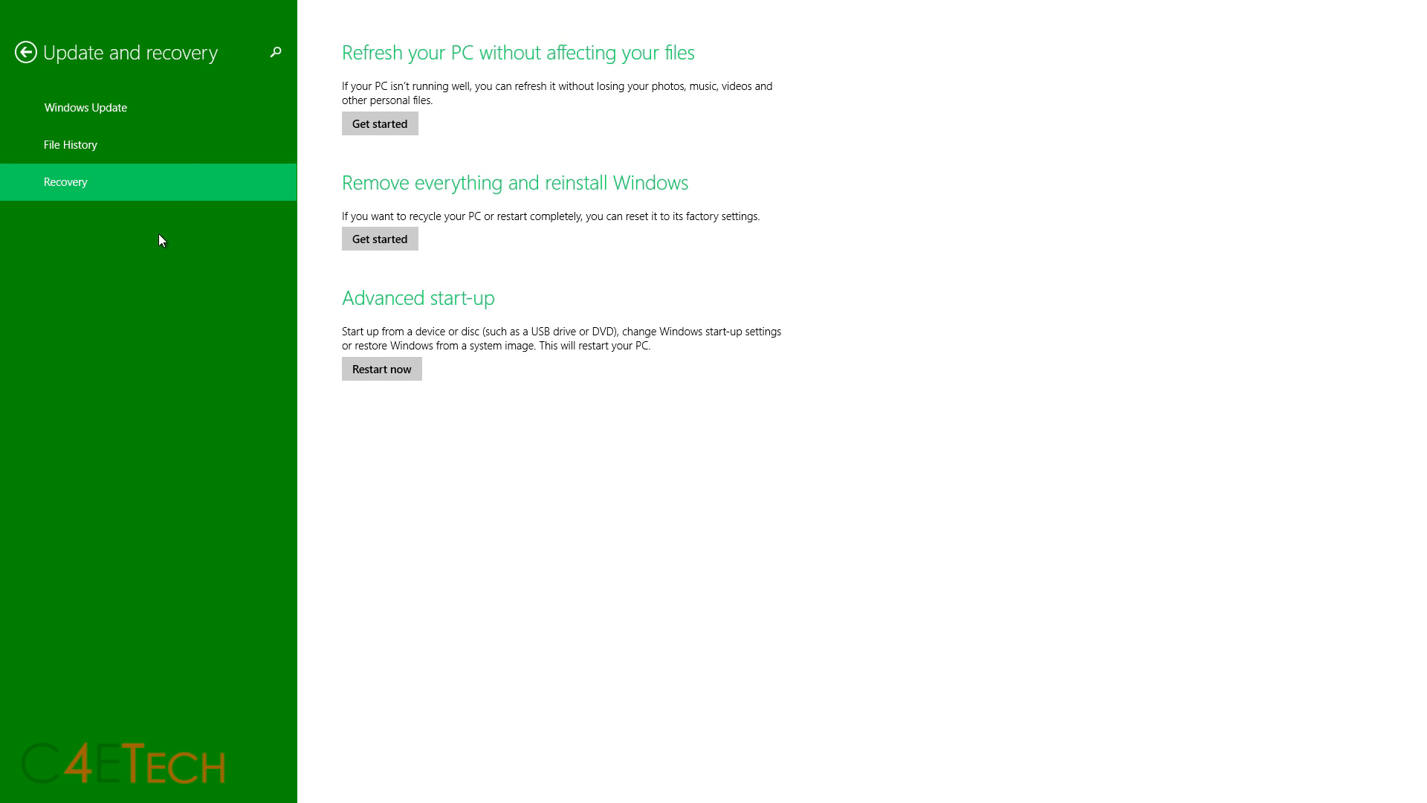
{"action": "mouse_move", "coordinate": [408, 377]}
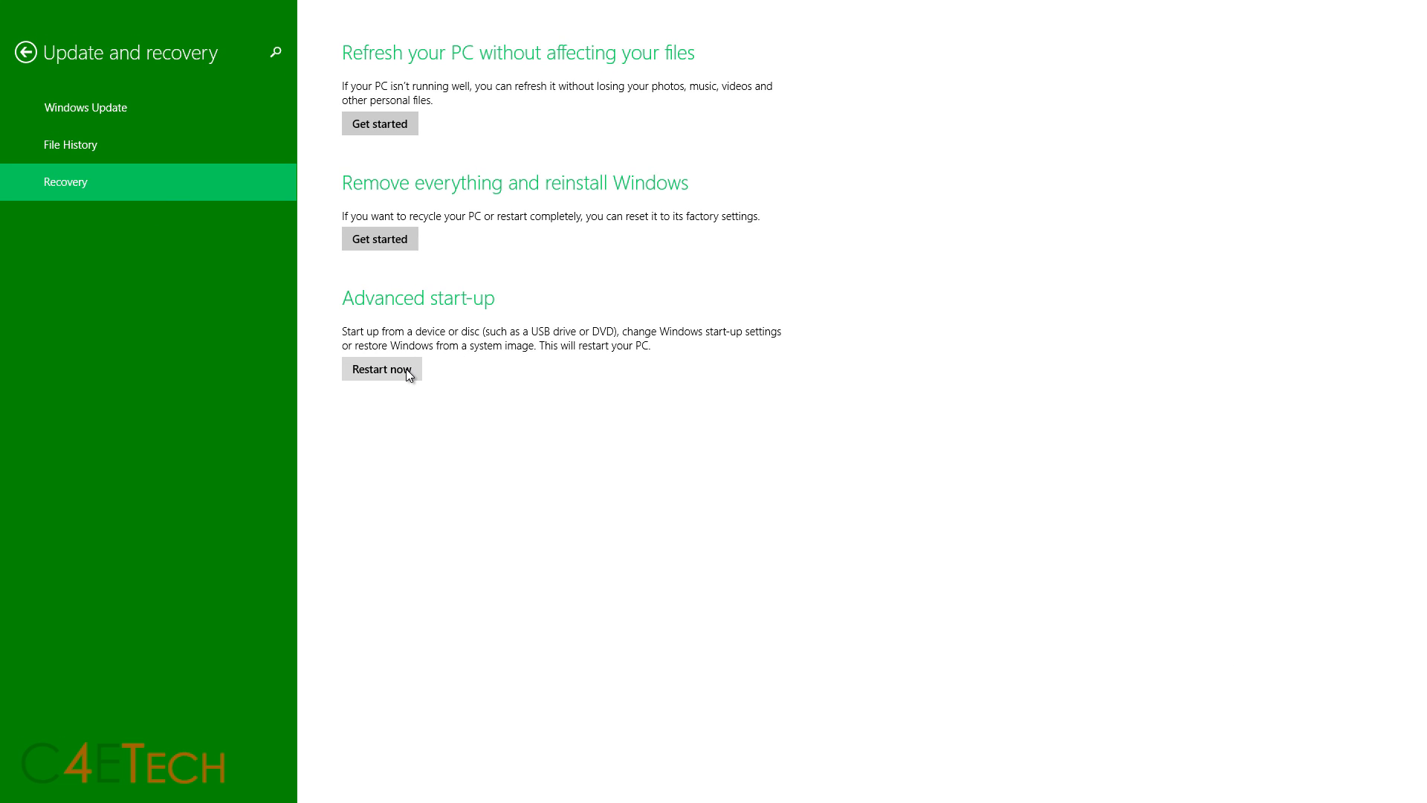
{"action": "left_click", "coordinate": [379, 370]}
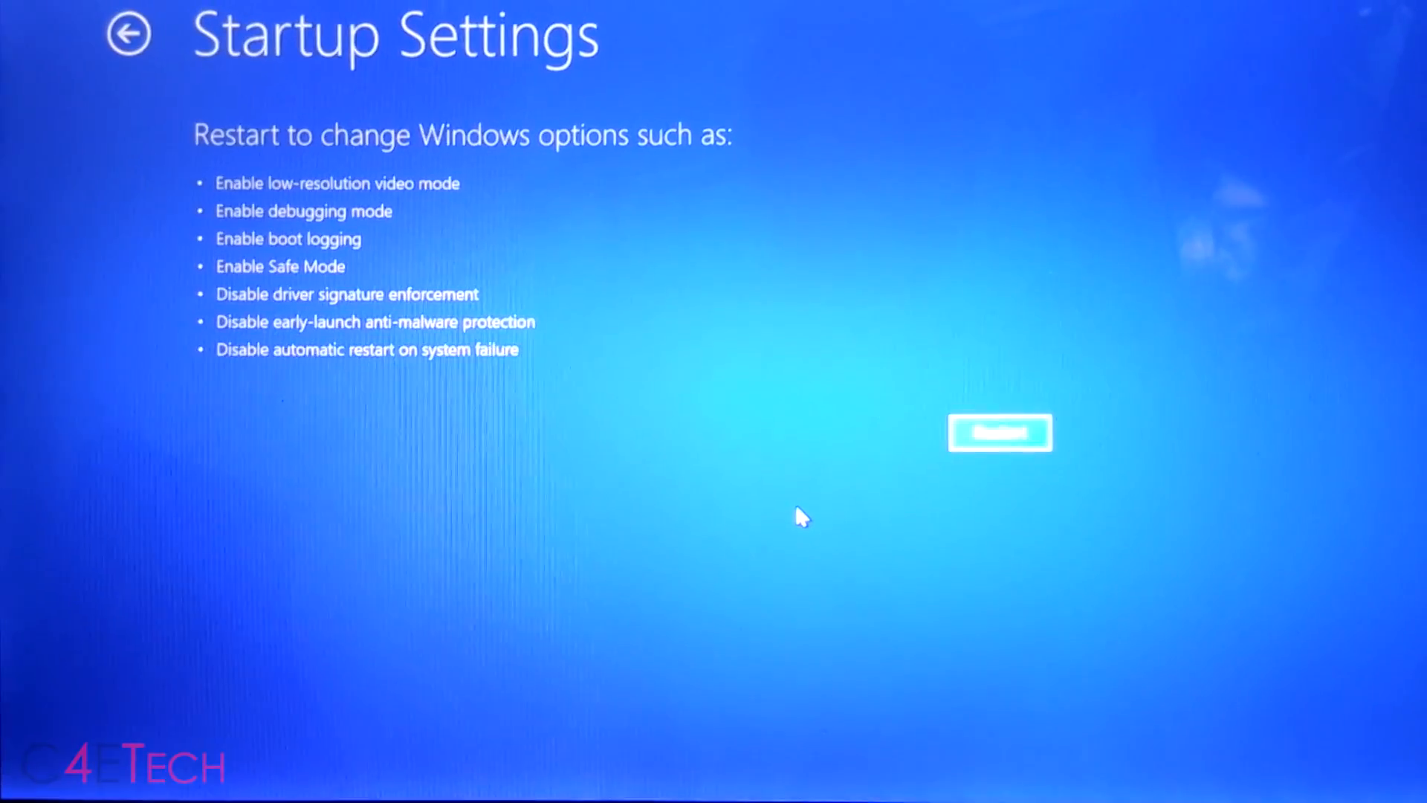
{"action": "left_click", "coordinate": [998, 433]}
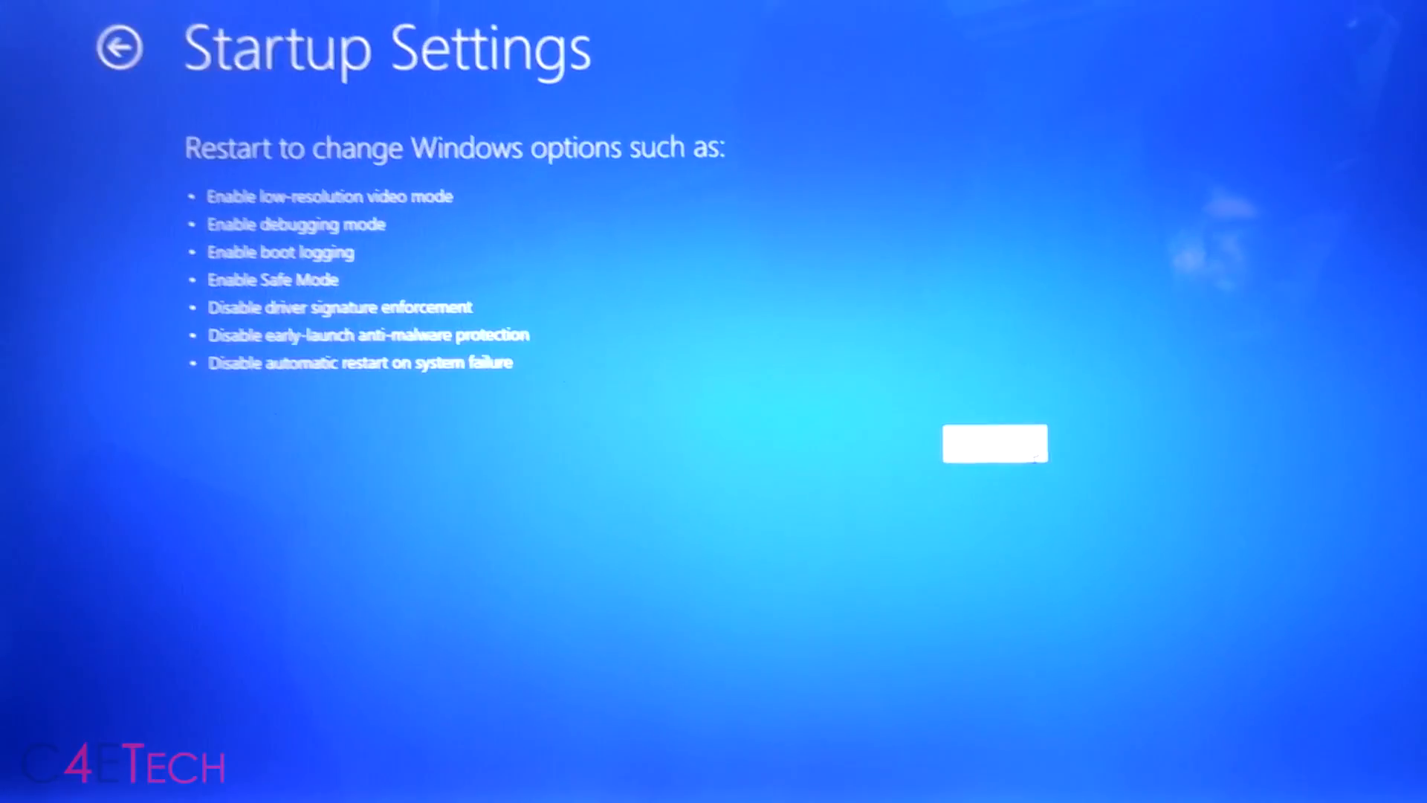
{"action": "left_click", "coordinate": [994, 444]}
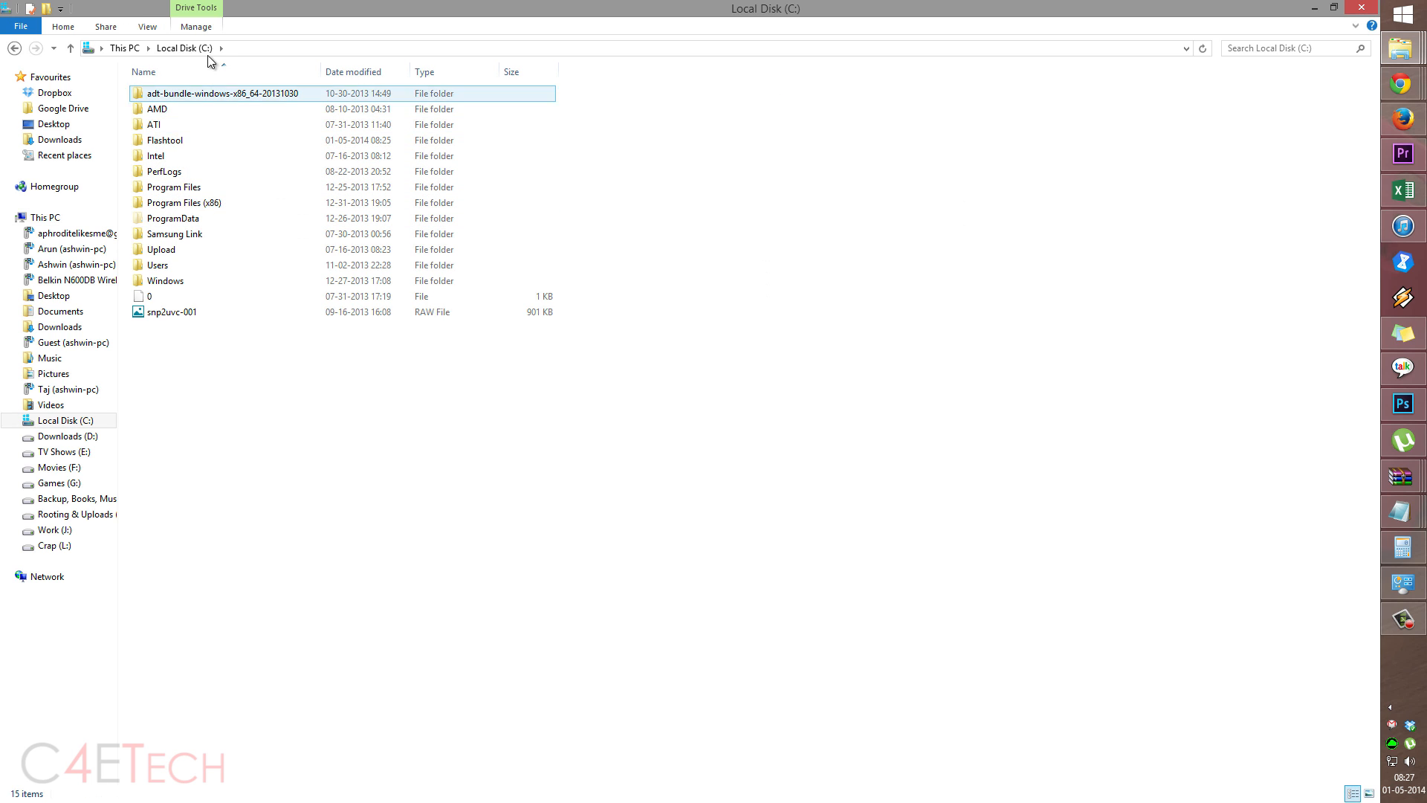
Place the FTF in C:\Flashtool\firmwares and launch FlashTool64 as Sony Mobile Flasher
{"action": "left_click", "coordinate": [165, 139]}
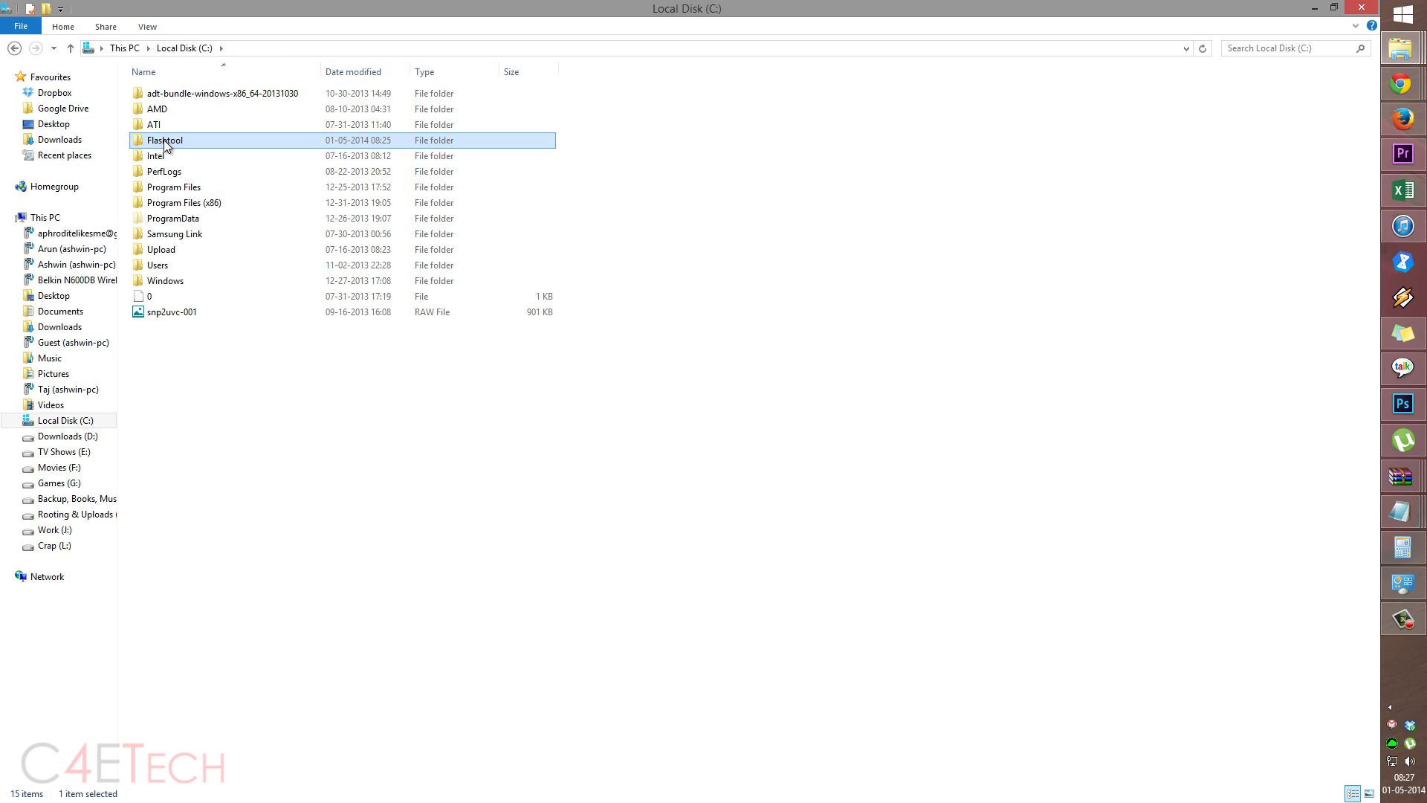
{"action": "double_click", "coordinate": [165, 139]}
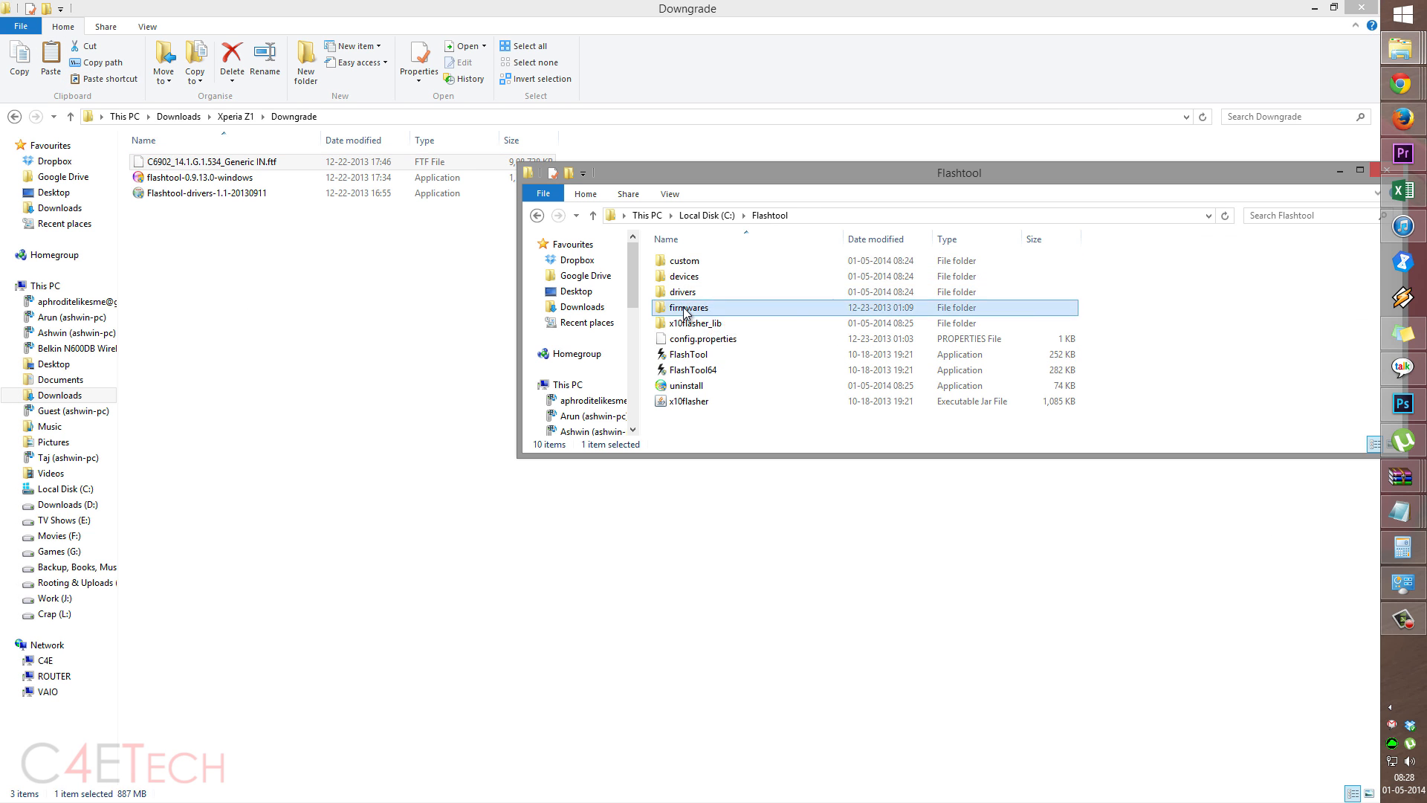
{"action": "double_click", "coordinate": [689, 307]}
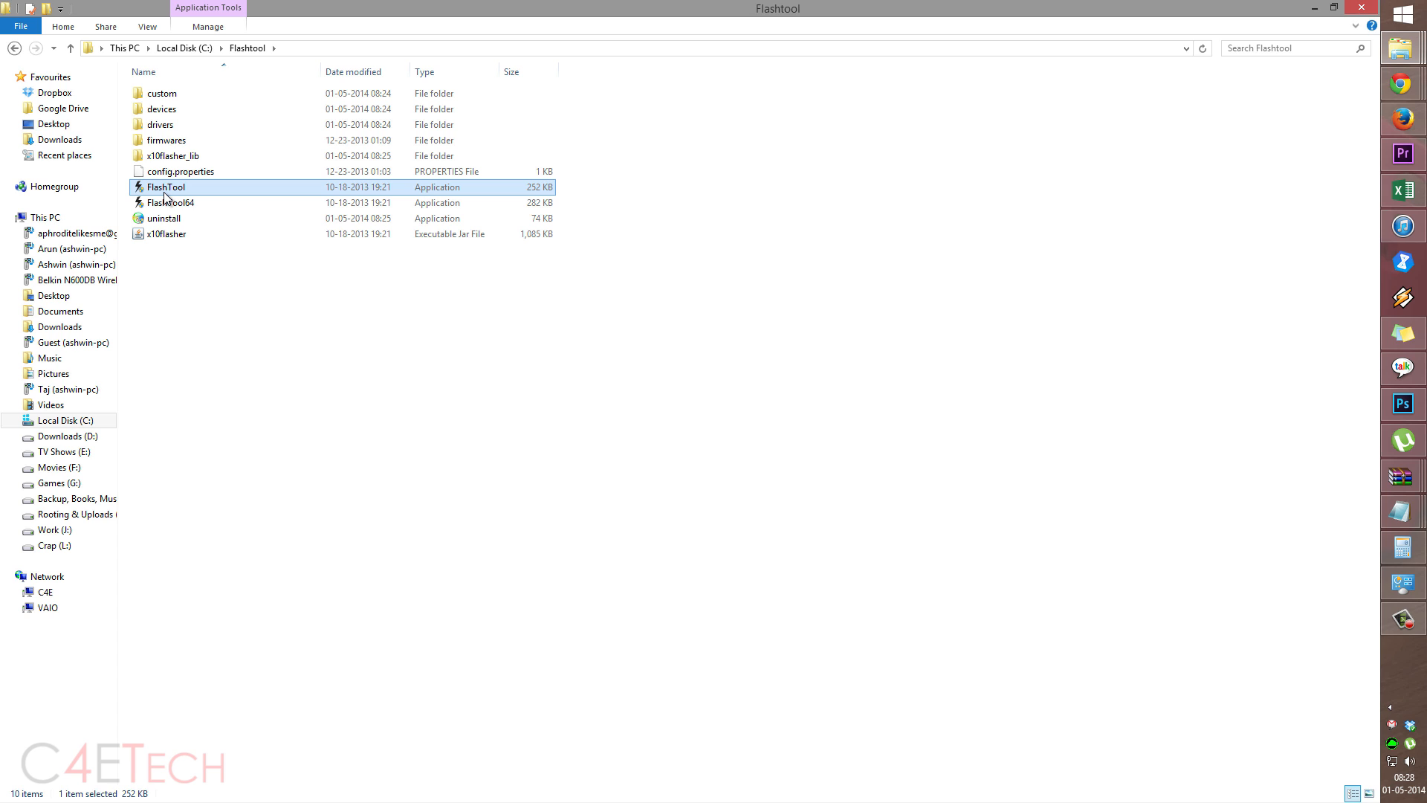
{"action": "left_click", "coordinate": [170, 202]}
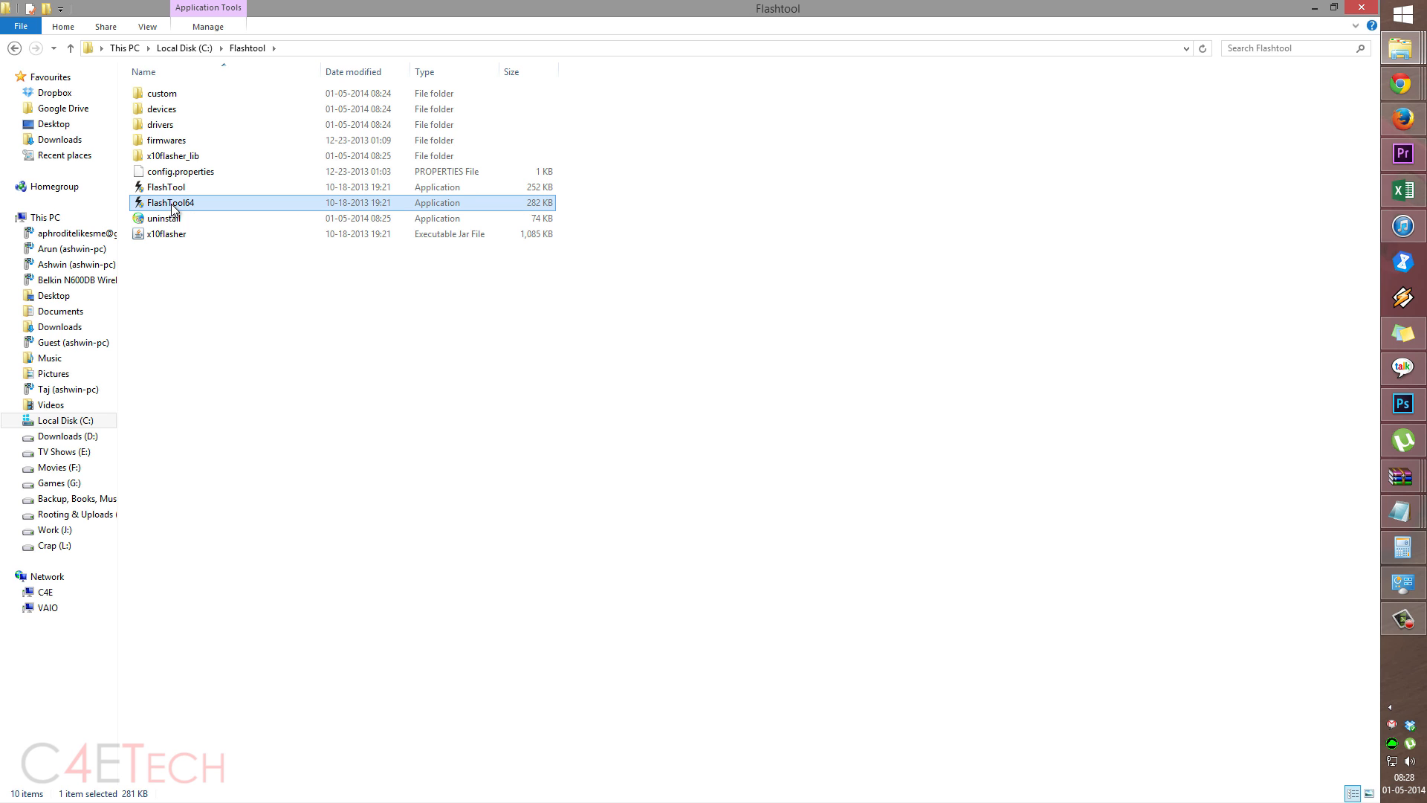
{"action": "double_click", "coordinate": [170, 203]}
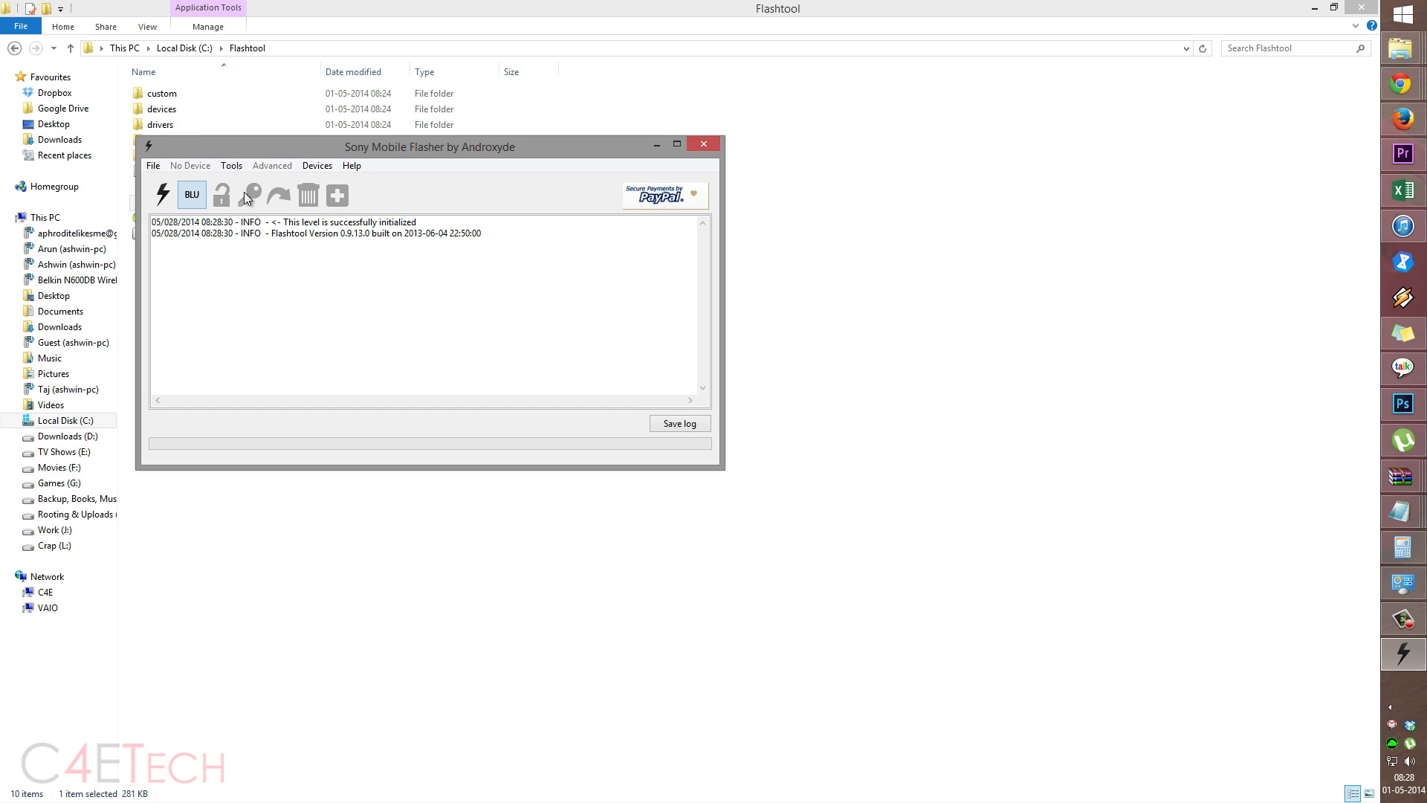